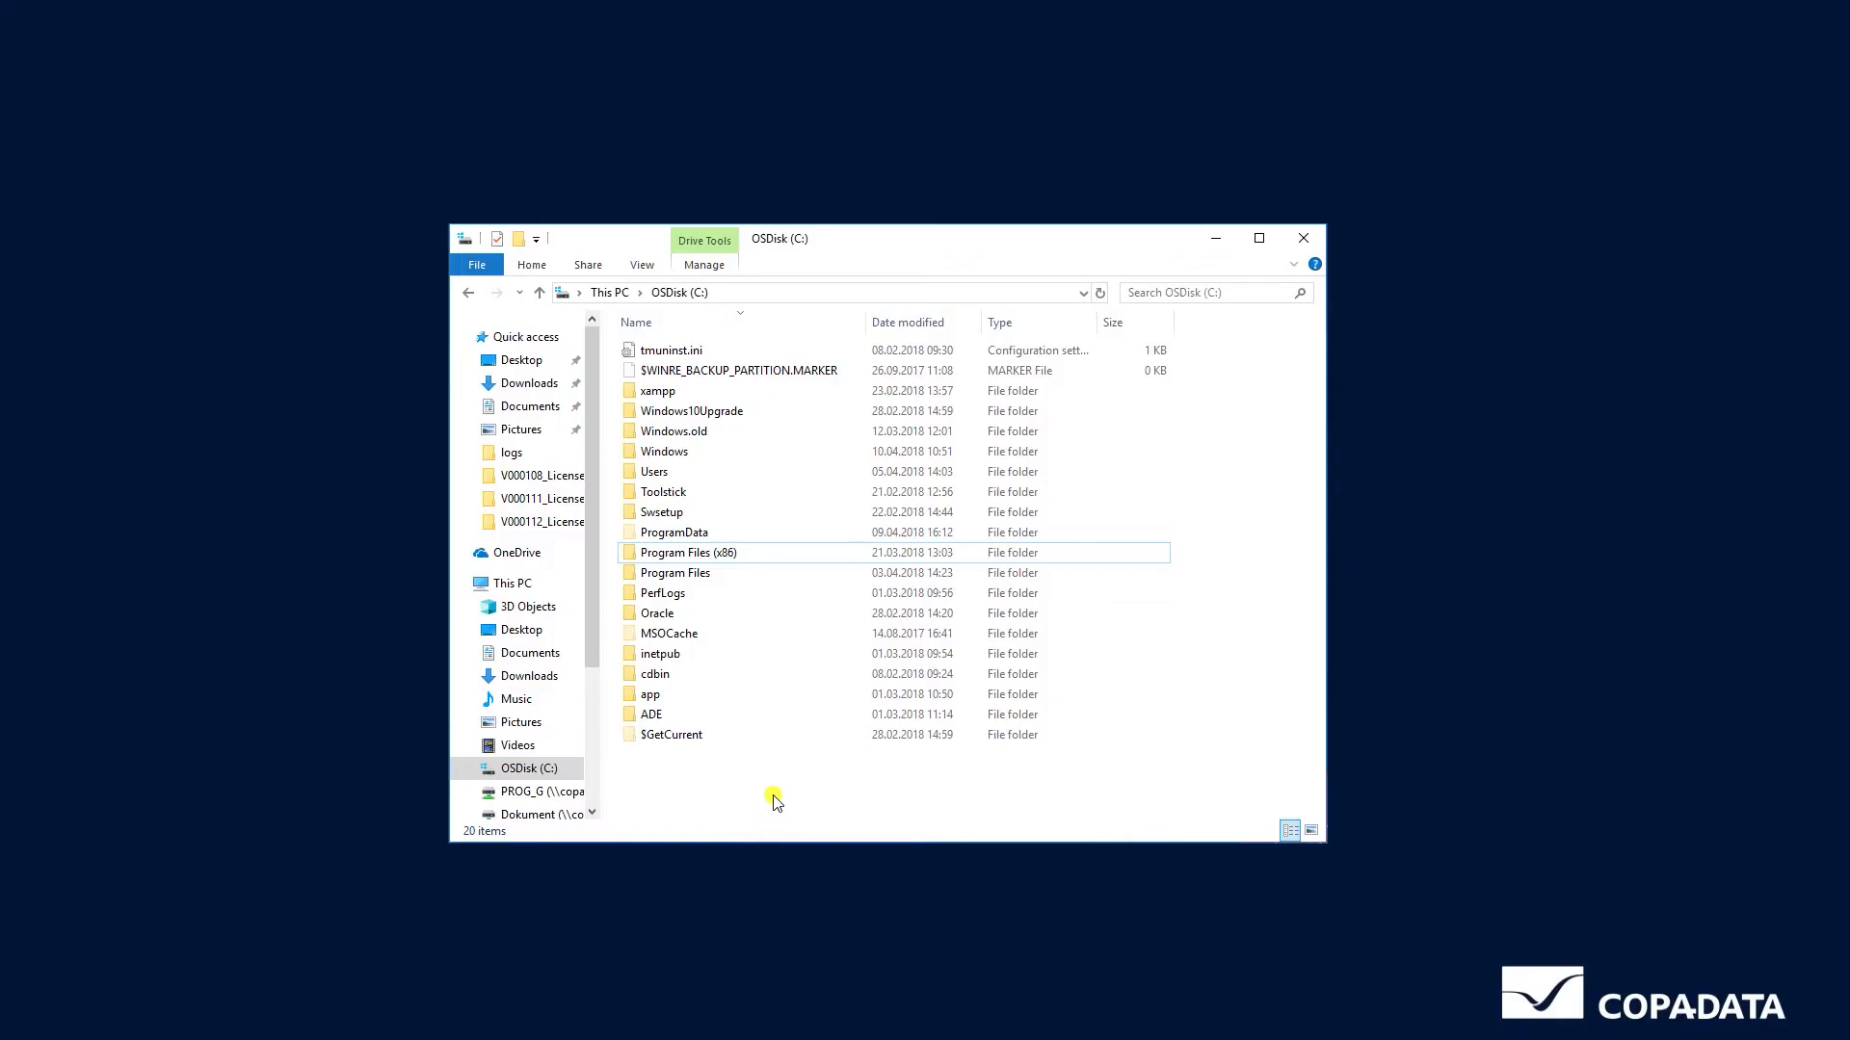
pyautogui.moveTo(684, 310)
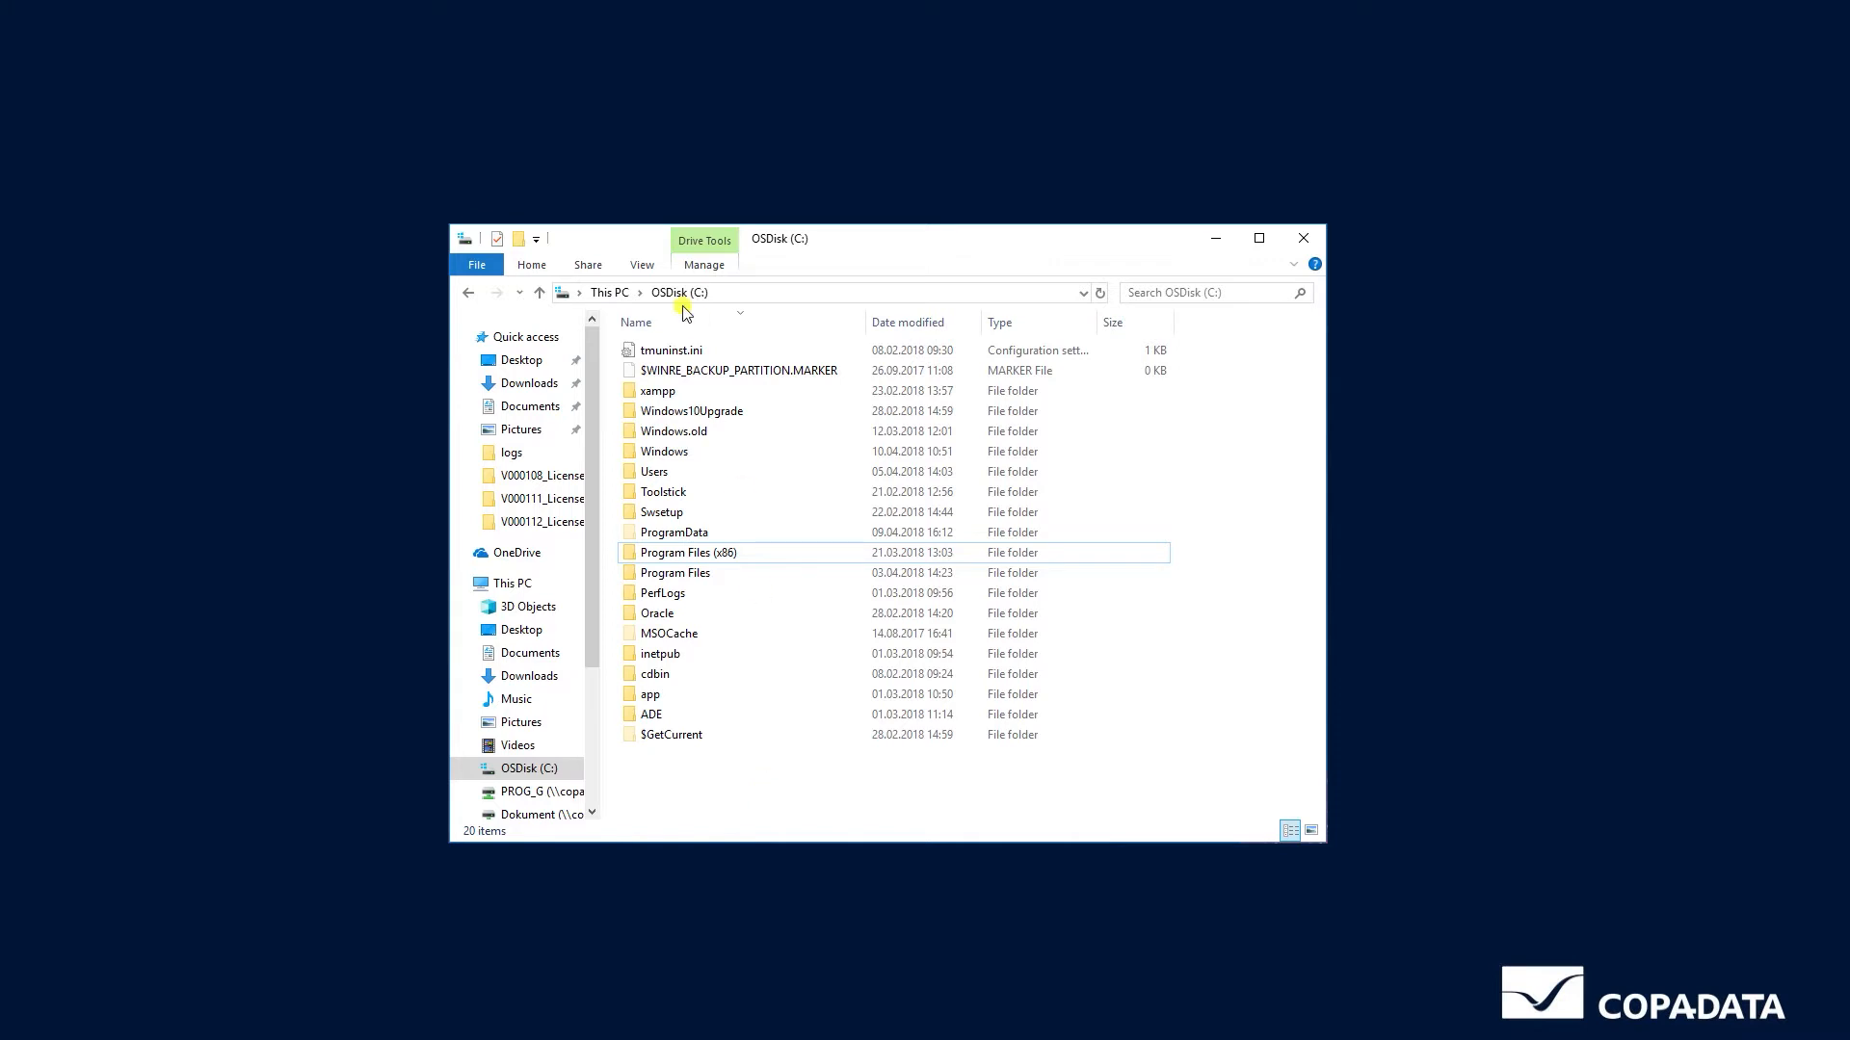
# Browse to Program Files (x86)\Common Files\COPA-DATA\STARTUP and select its folder path
pyautogui.doubleClick(687, 552)
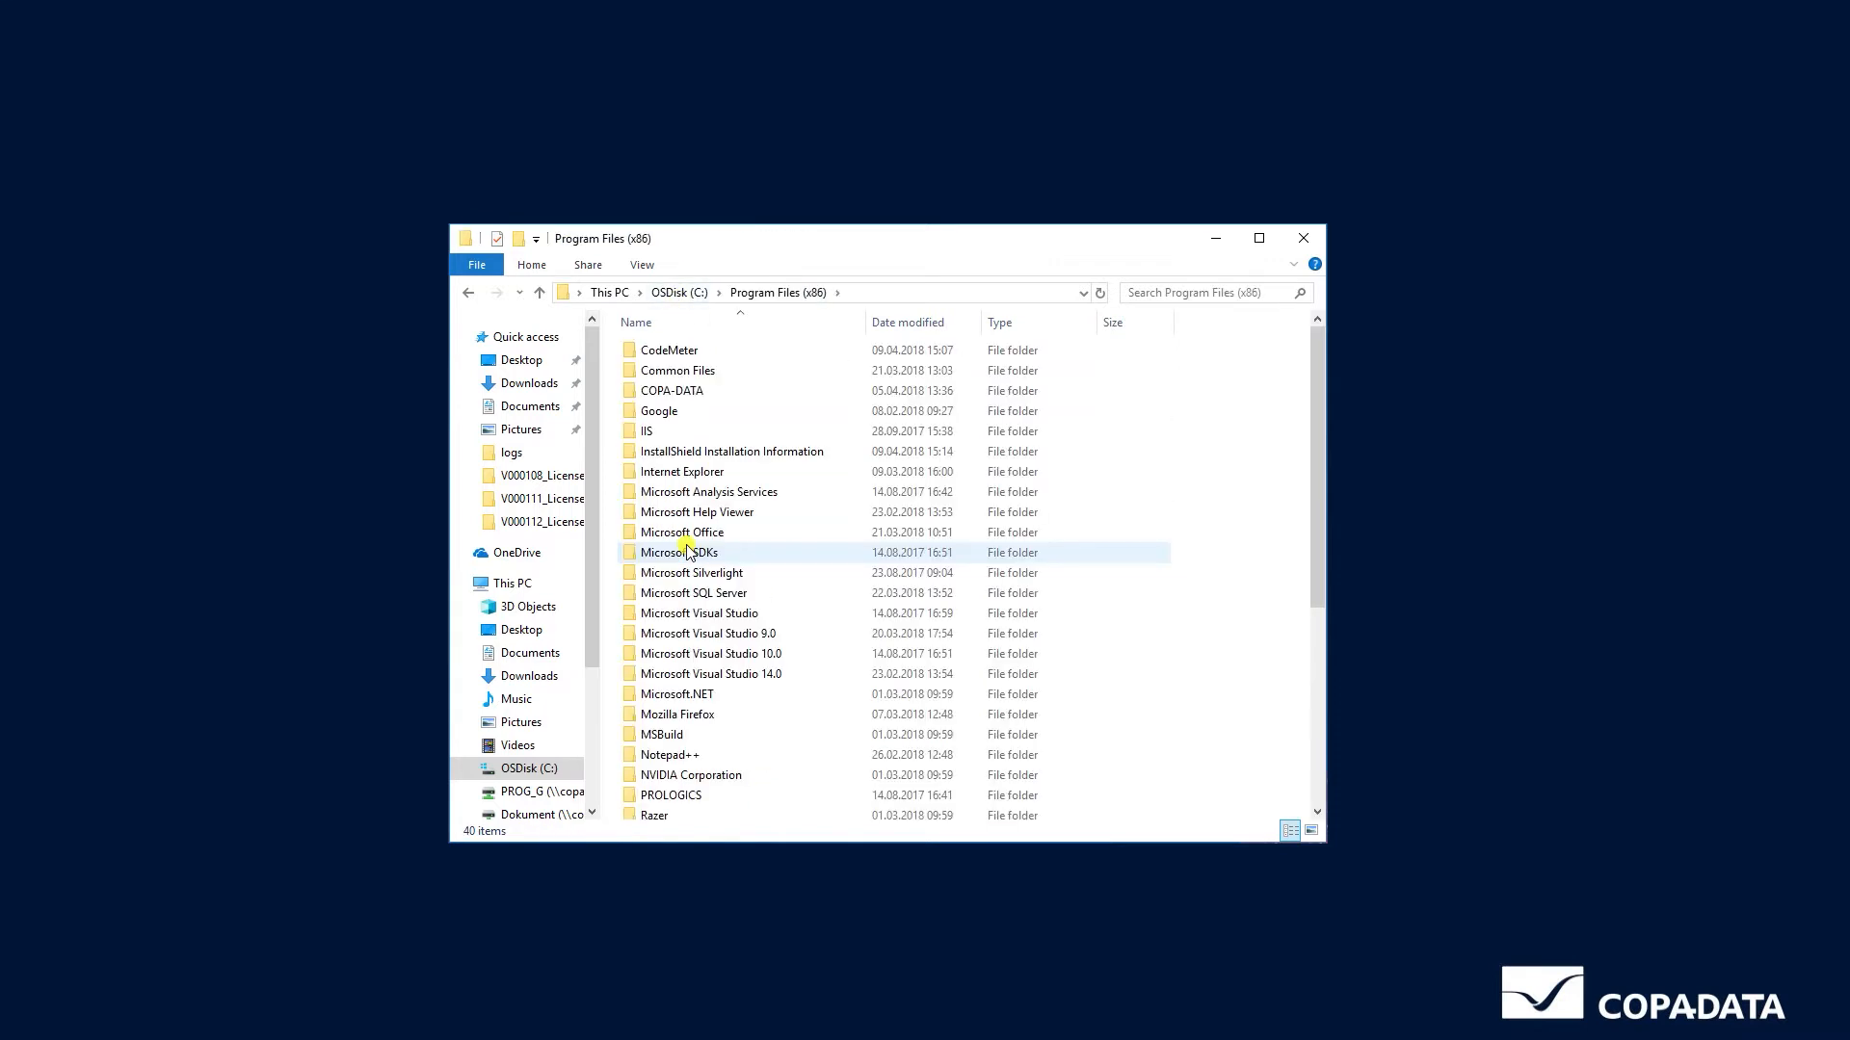
pyautogui.doubleClick(676, 369)
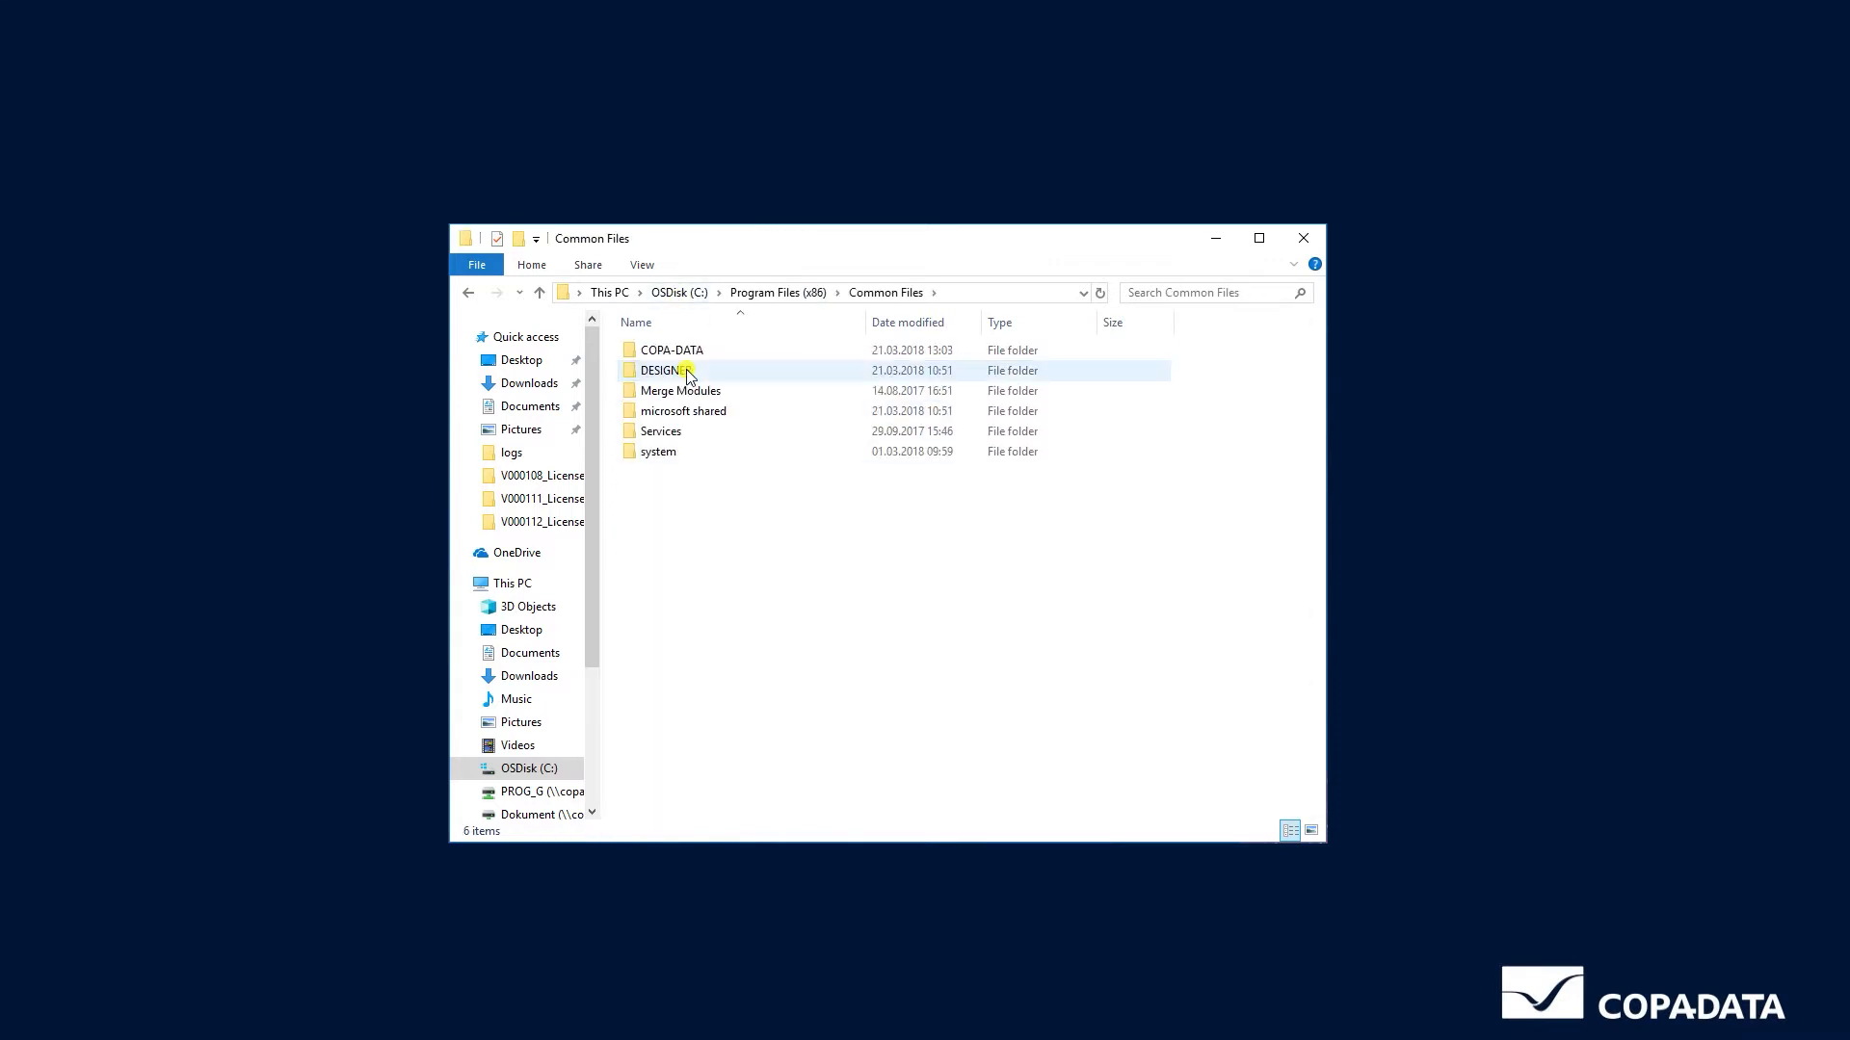
pyautogui.doubleClick(671, 348)
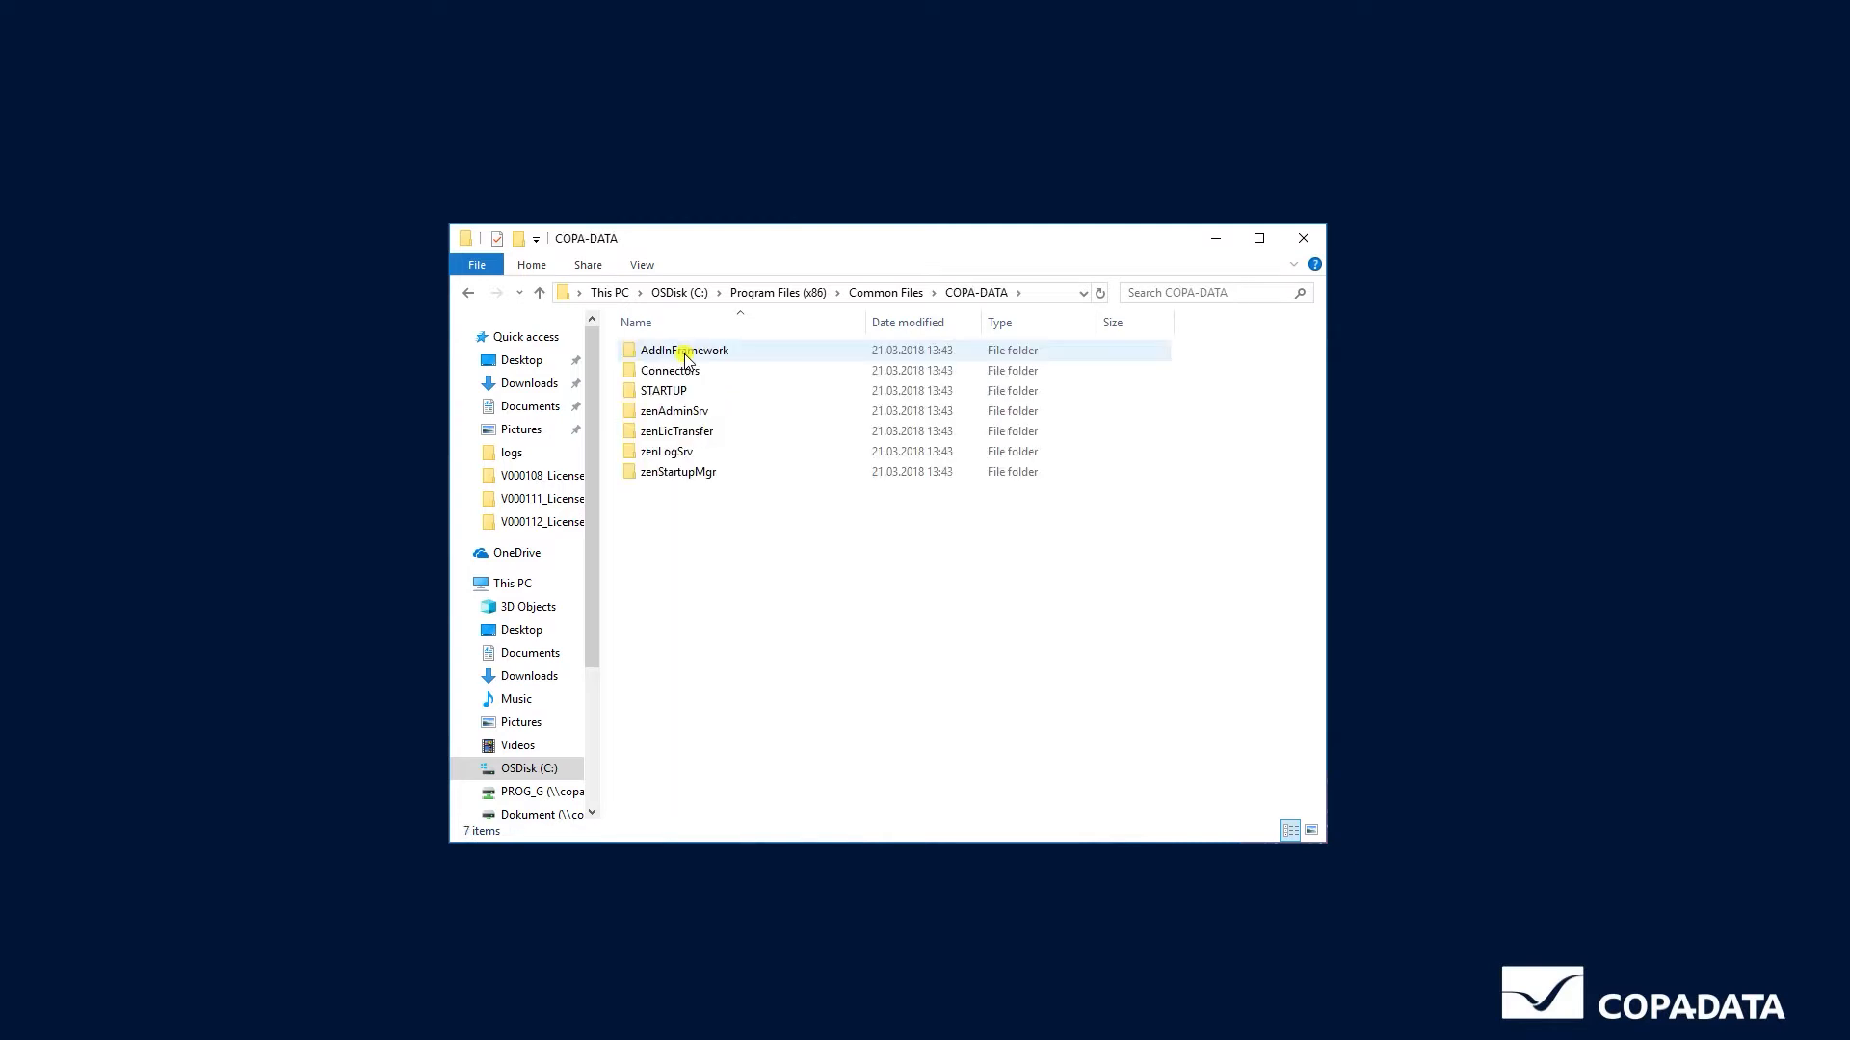
pyautogui.doubleClick(664, 390)
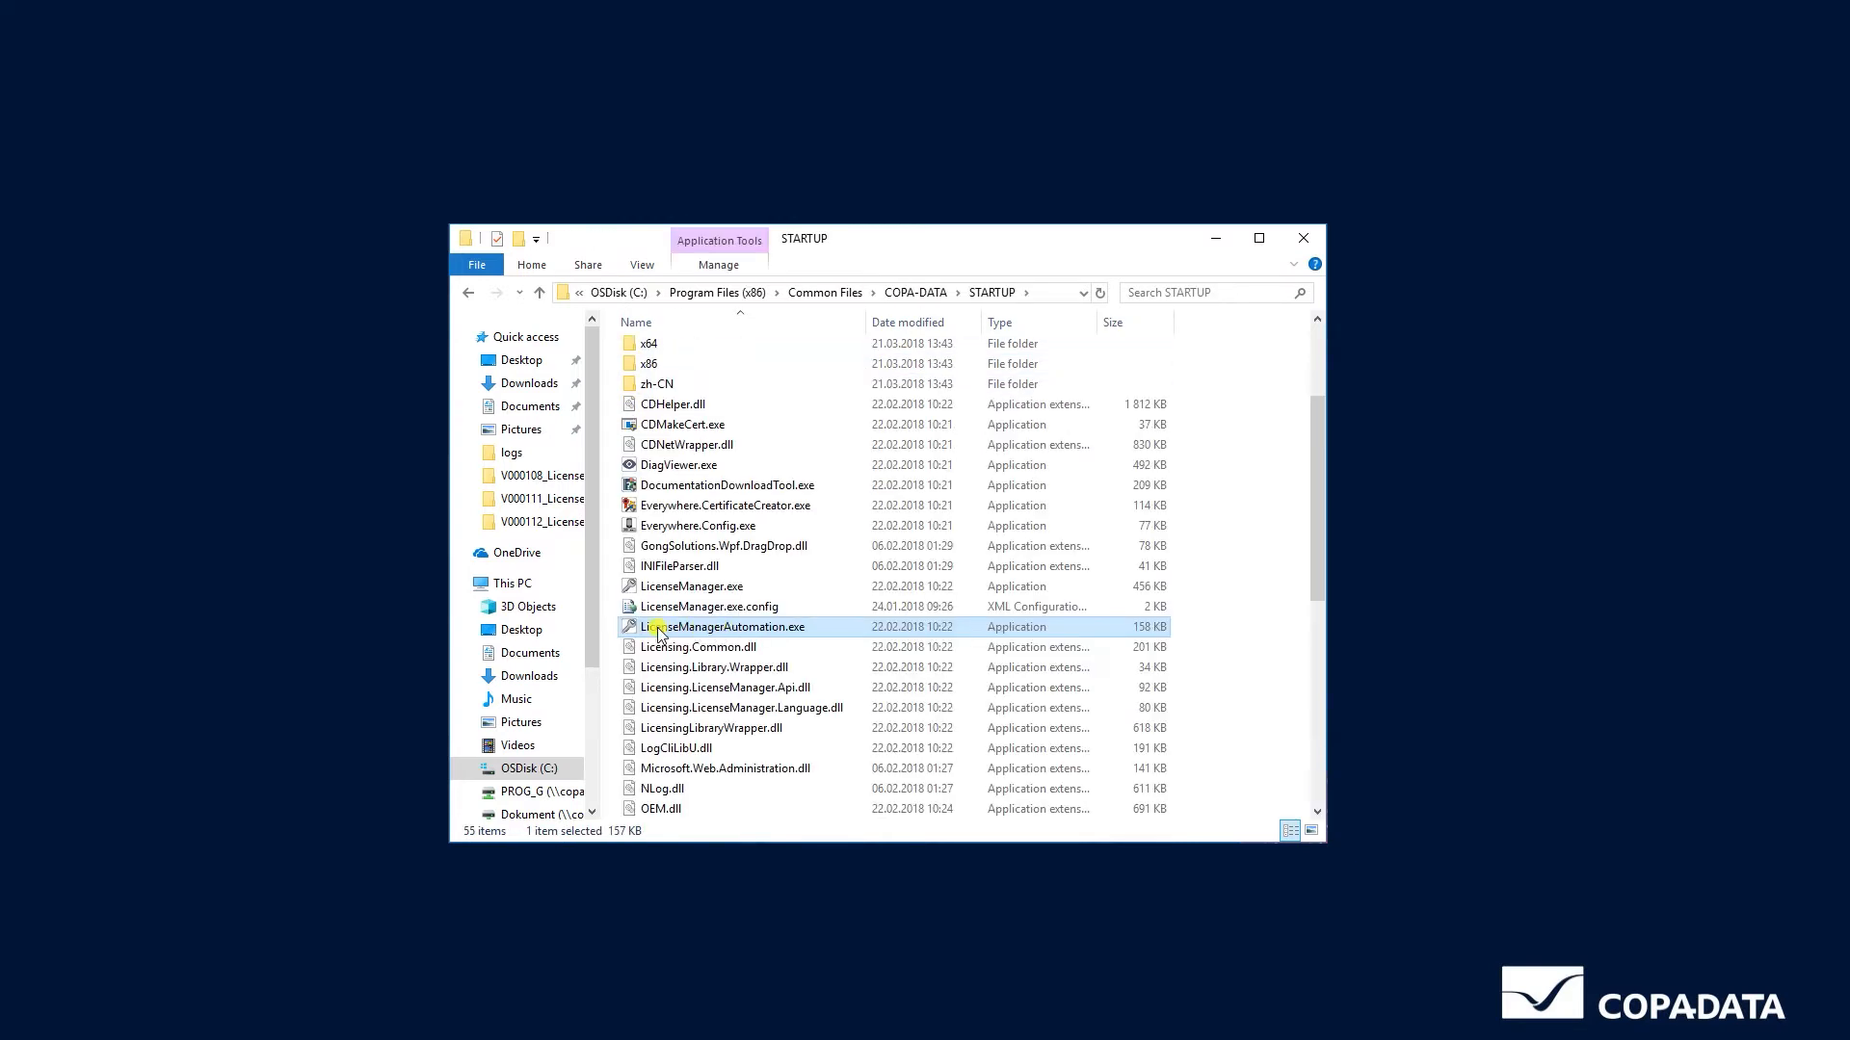
pyautogui.moveTo(1042, 293)
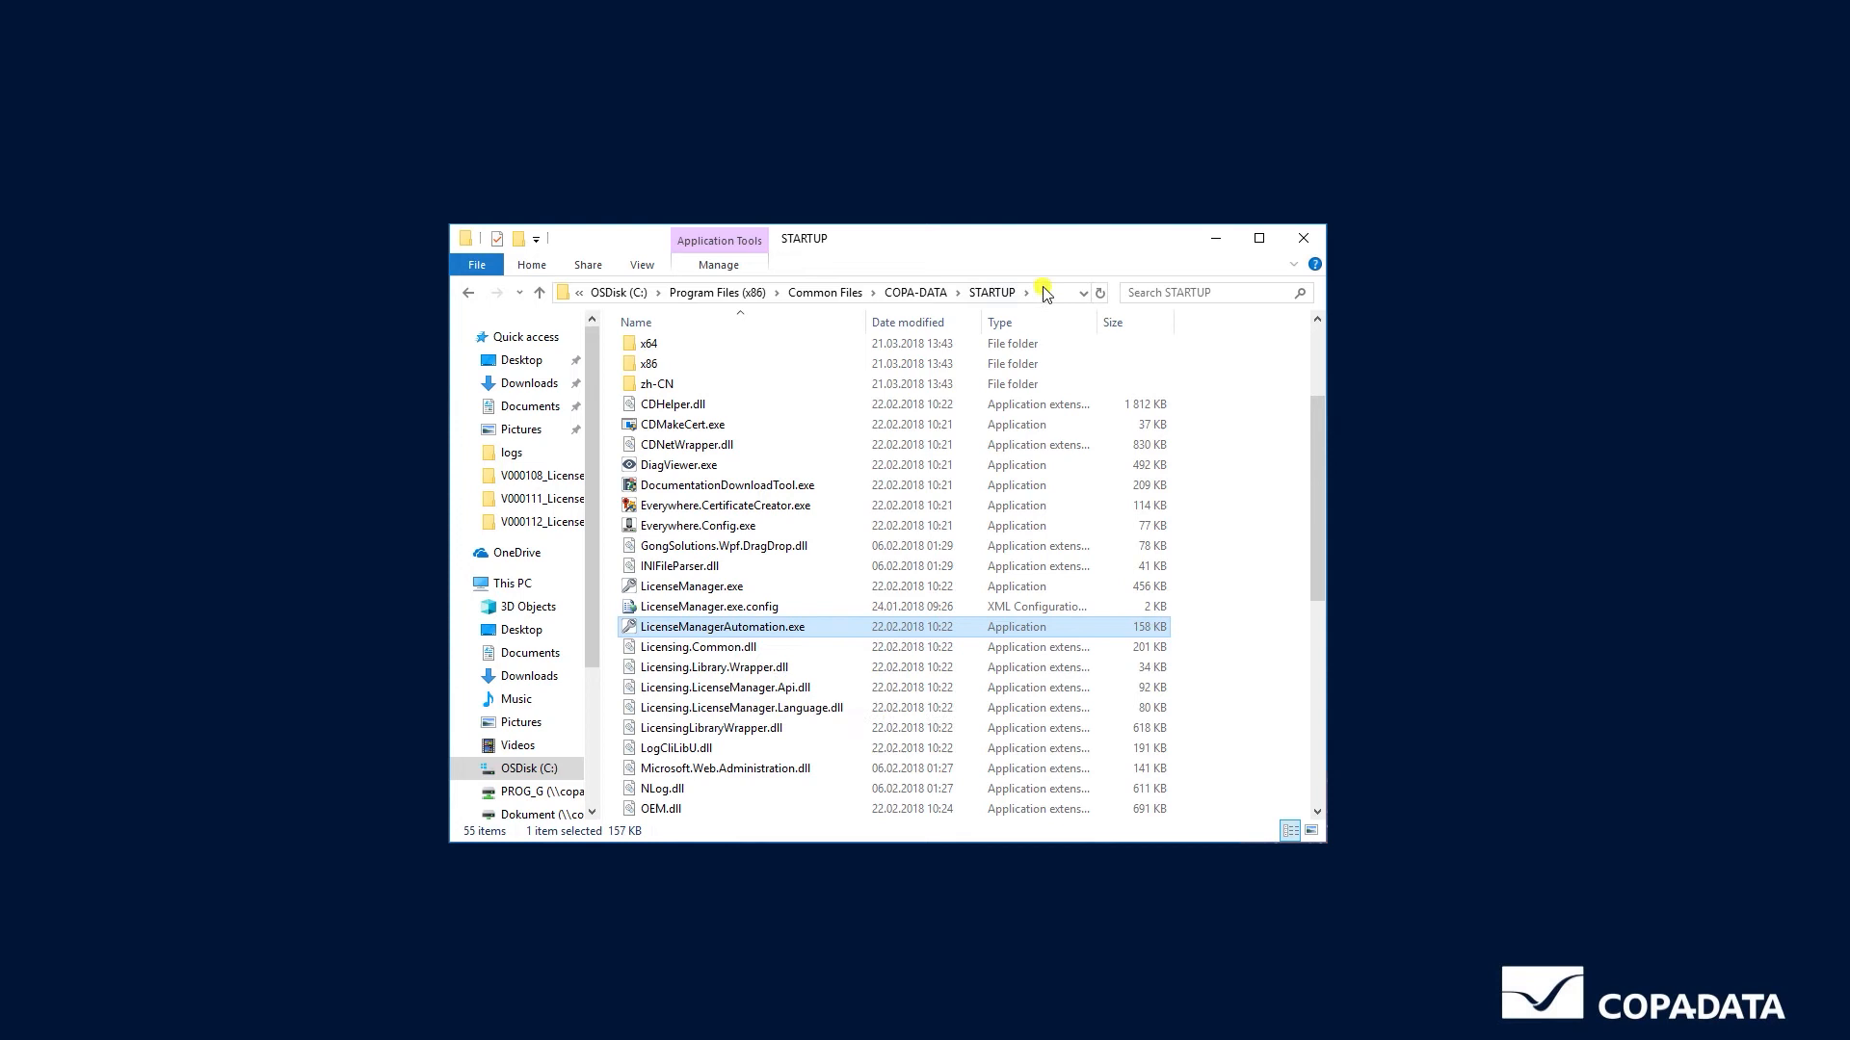
pyautogui.click(814, 291)
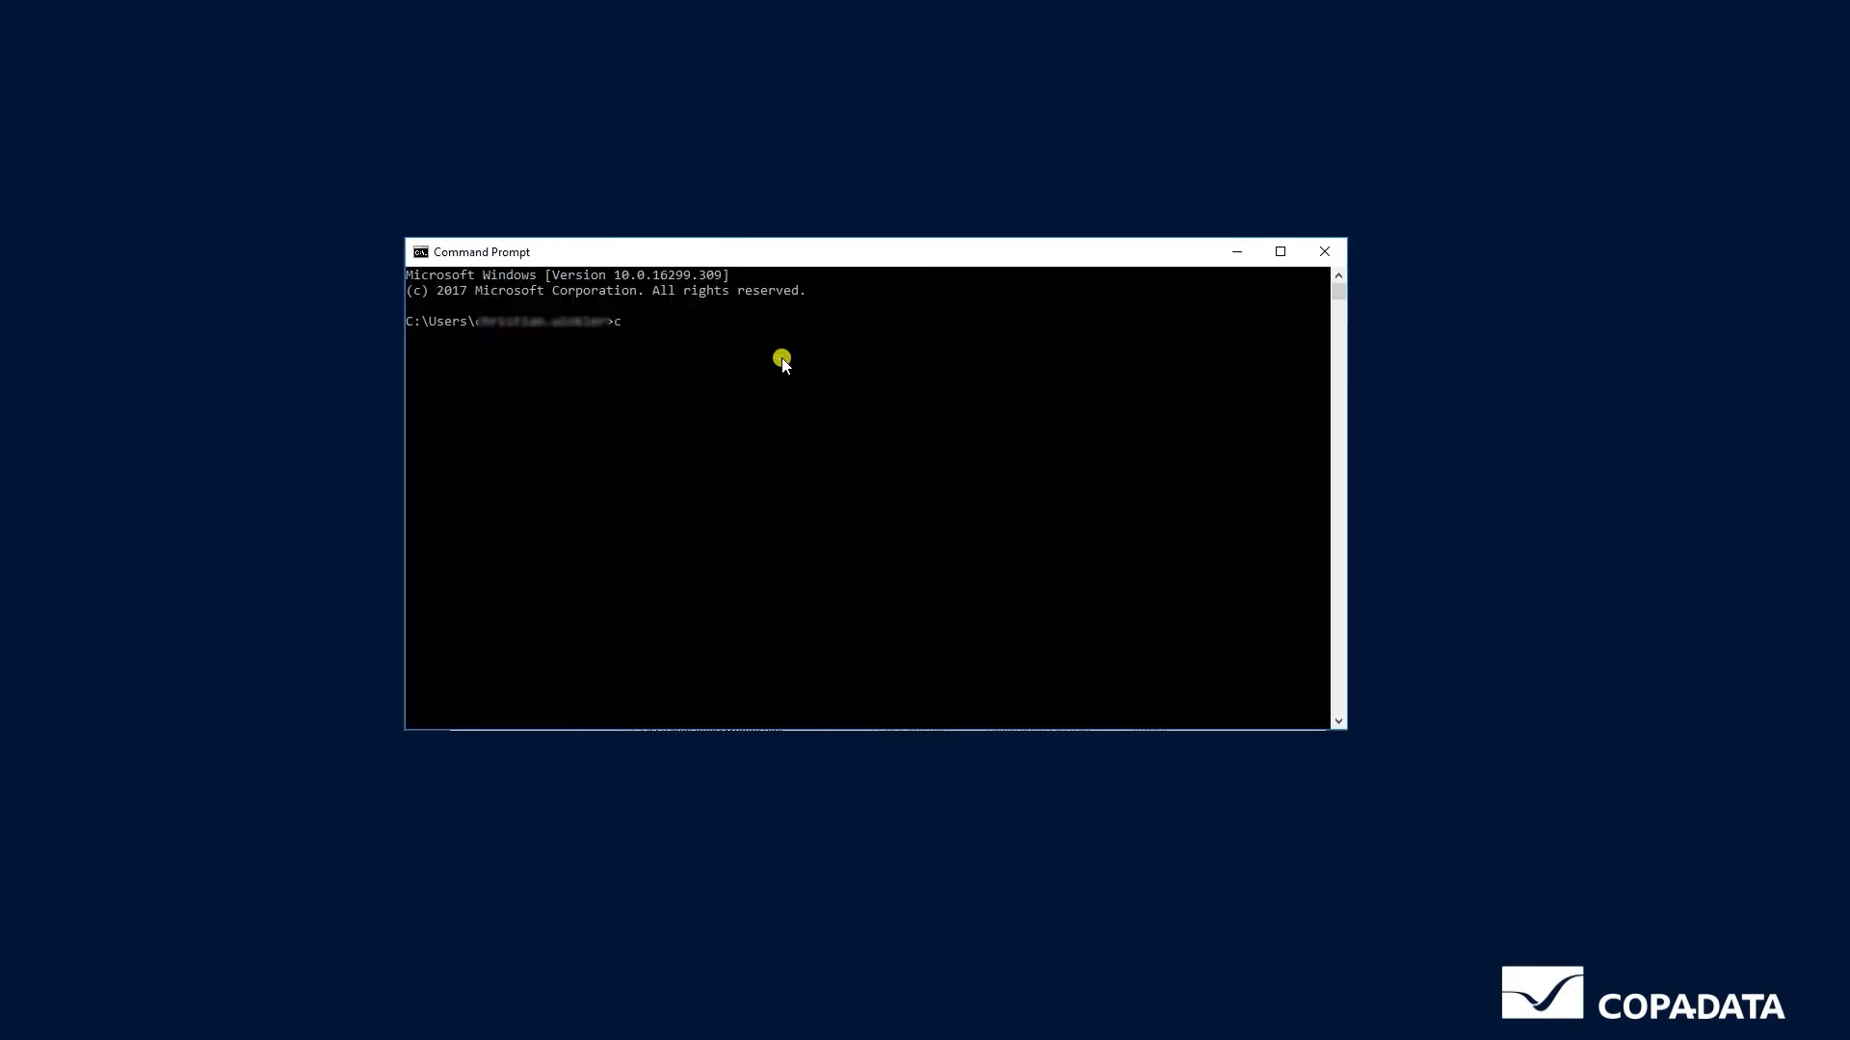
# Switch the prompt to the STARTUP folder and enter LicenseManagerAutomation.exe -h for usage help
pyautogui.write('d C:\\Program Files (x86)\\Common Files\\COPA-DATA\\STARTUP')
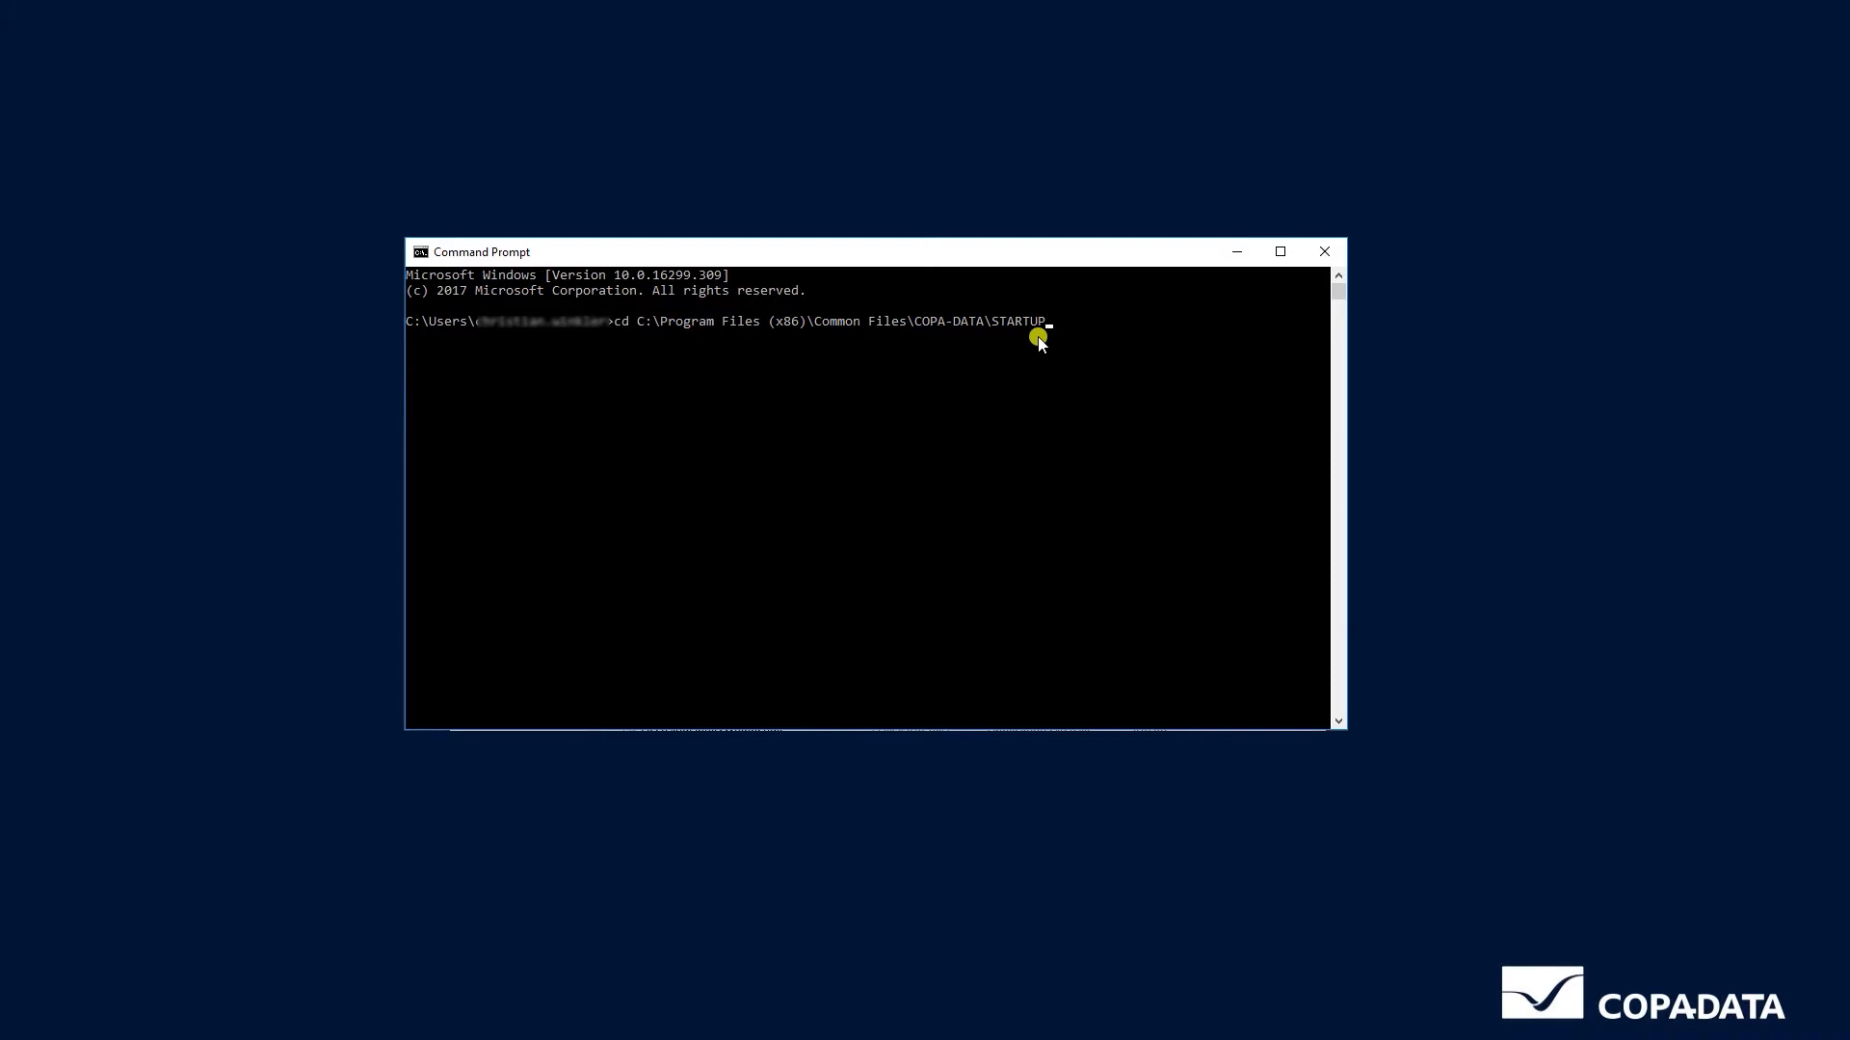
pyautogui.press('Return')
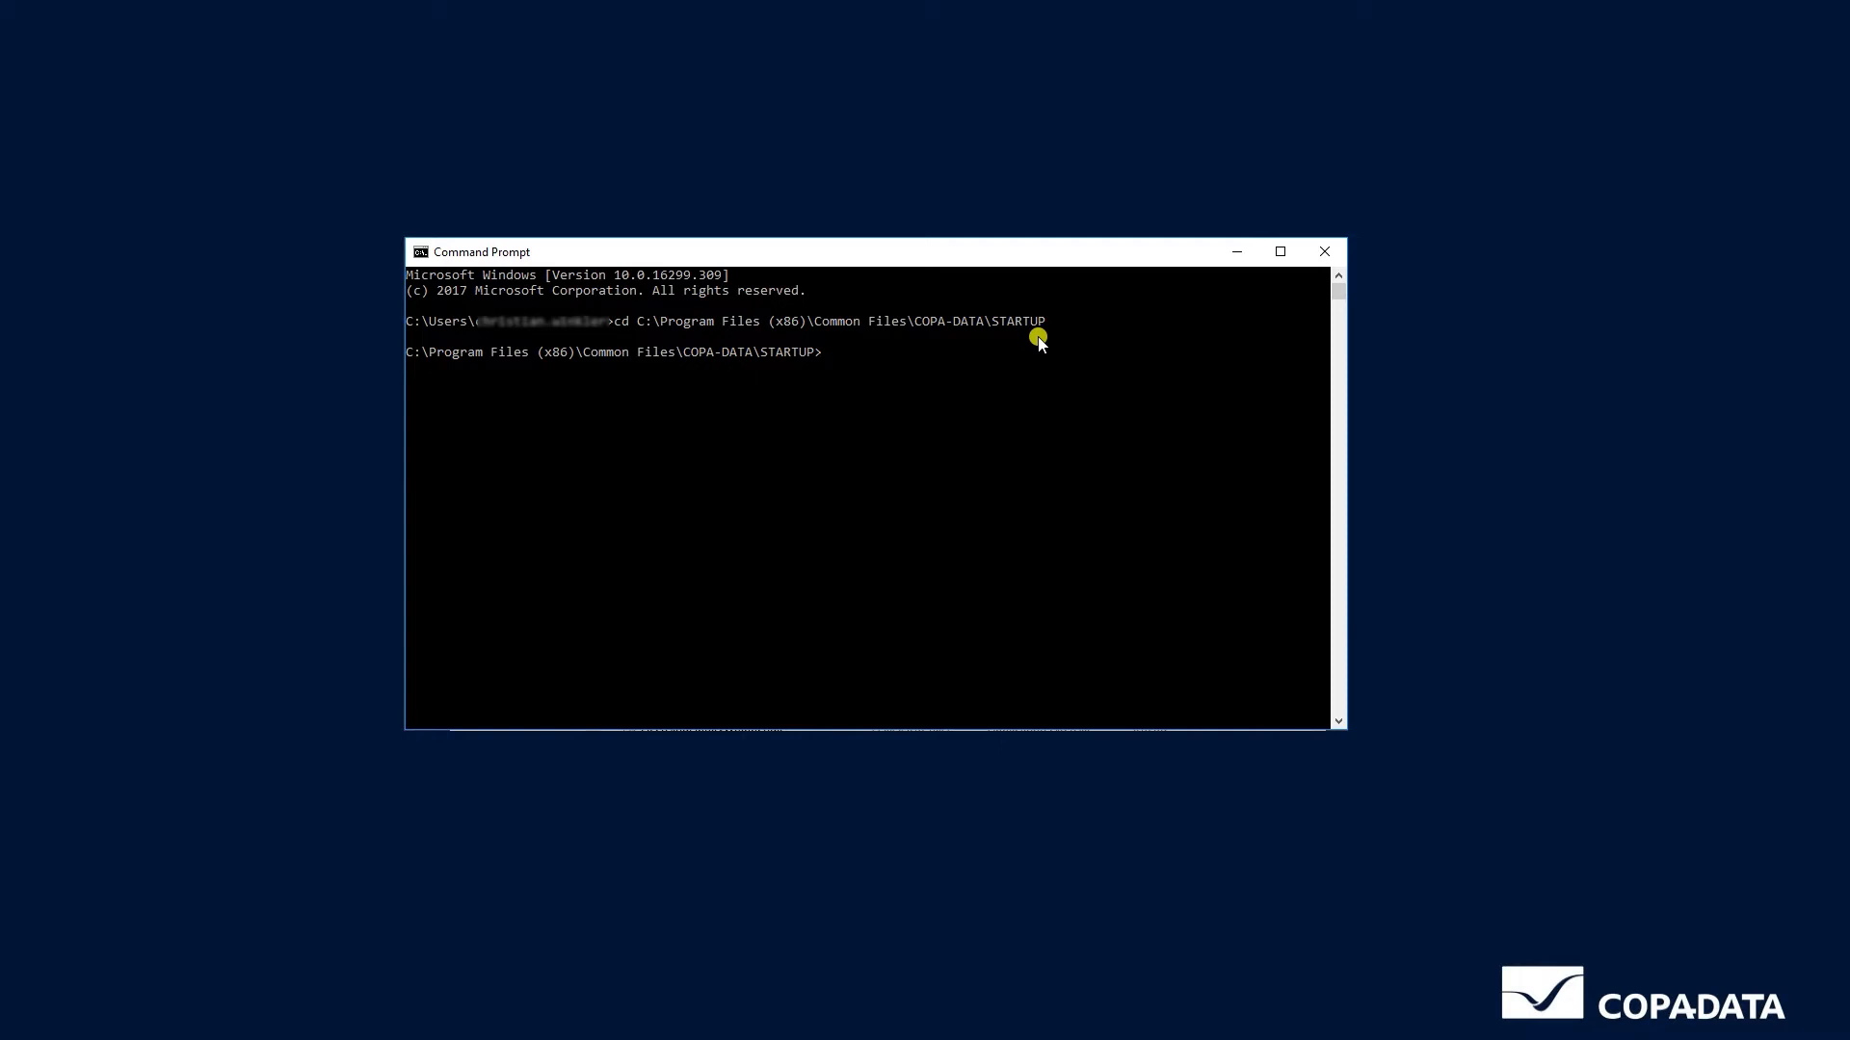
pyautogui.write('LicenseManagerAutomation')
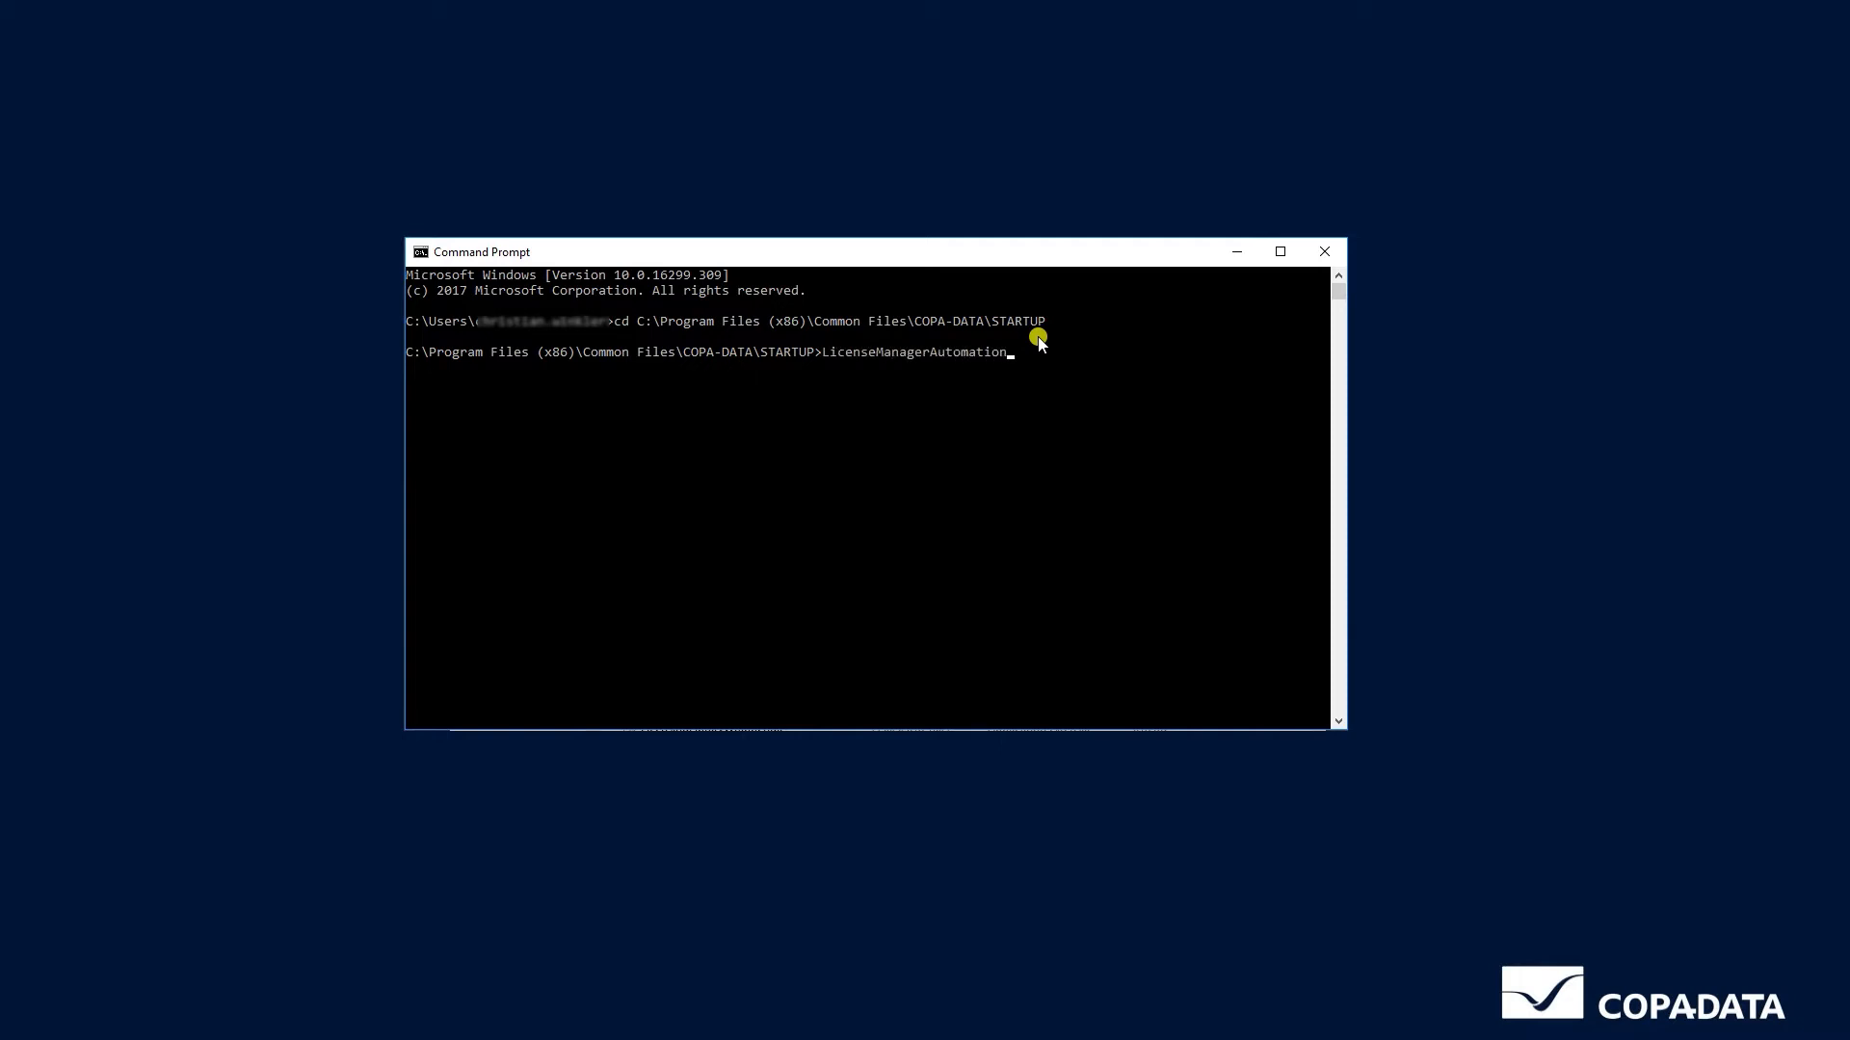
pyautogui.write('.exe -h')
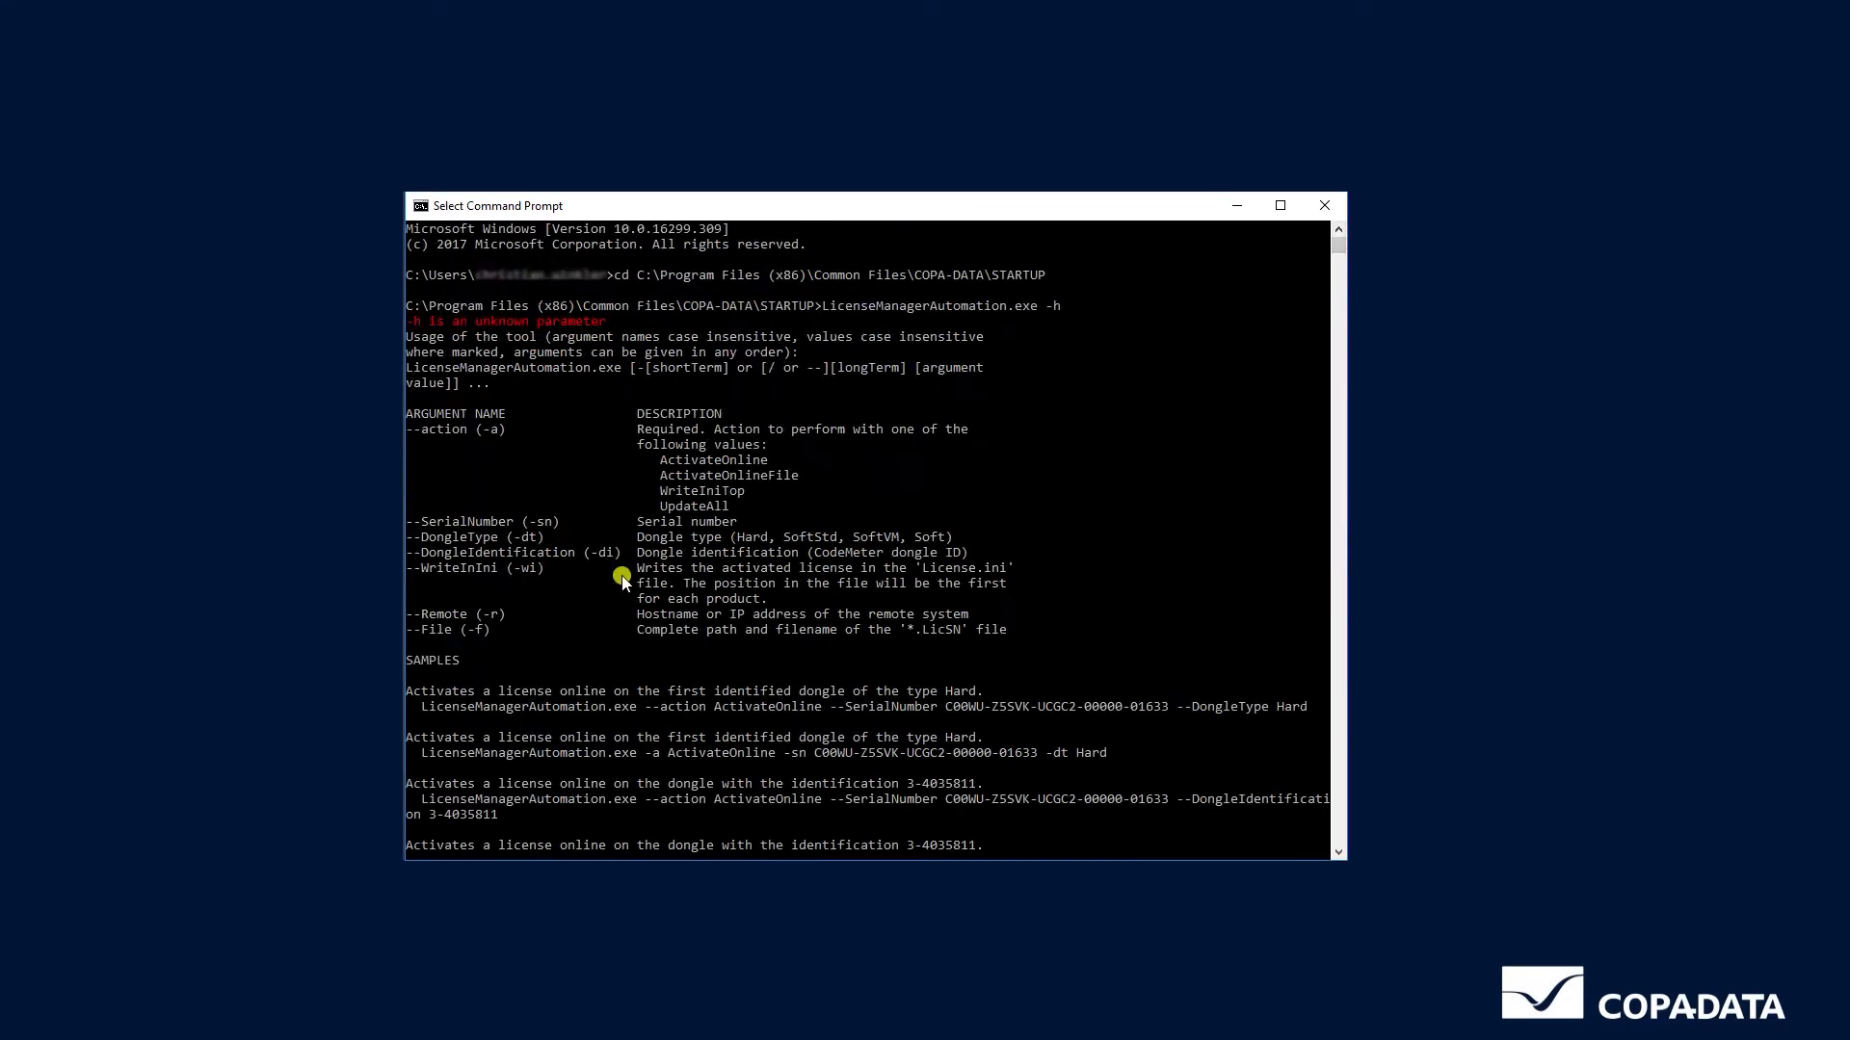
pyautogui.scroll(-3)
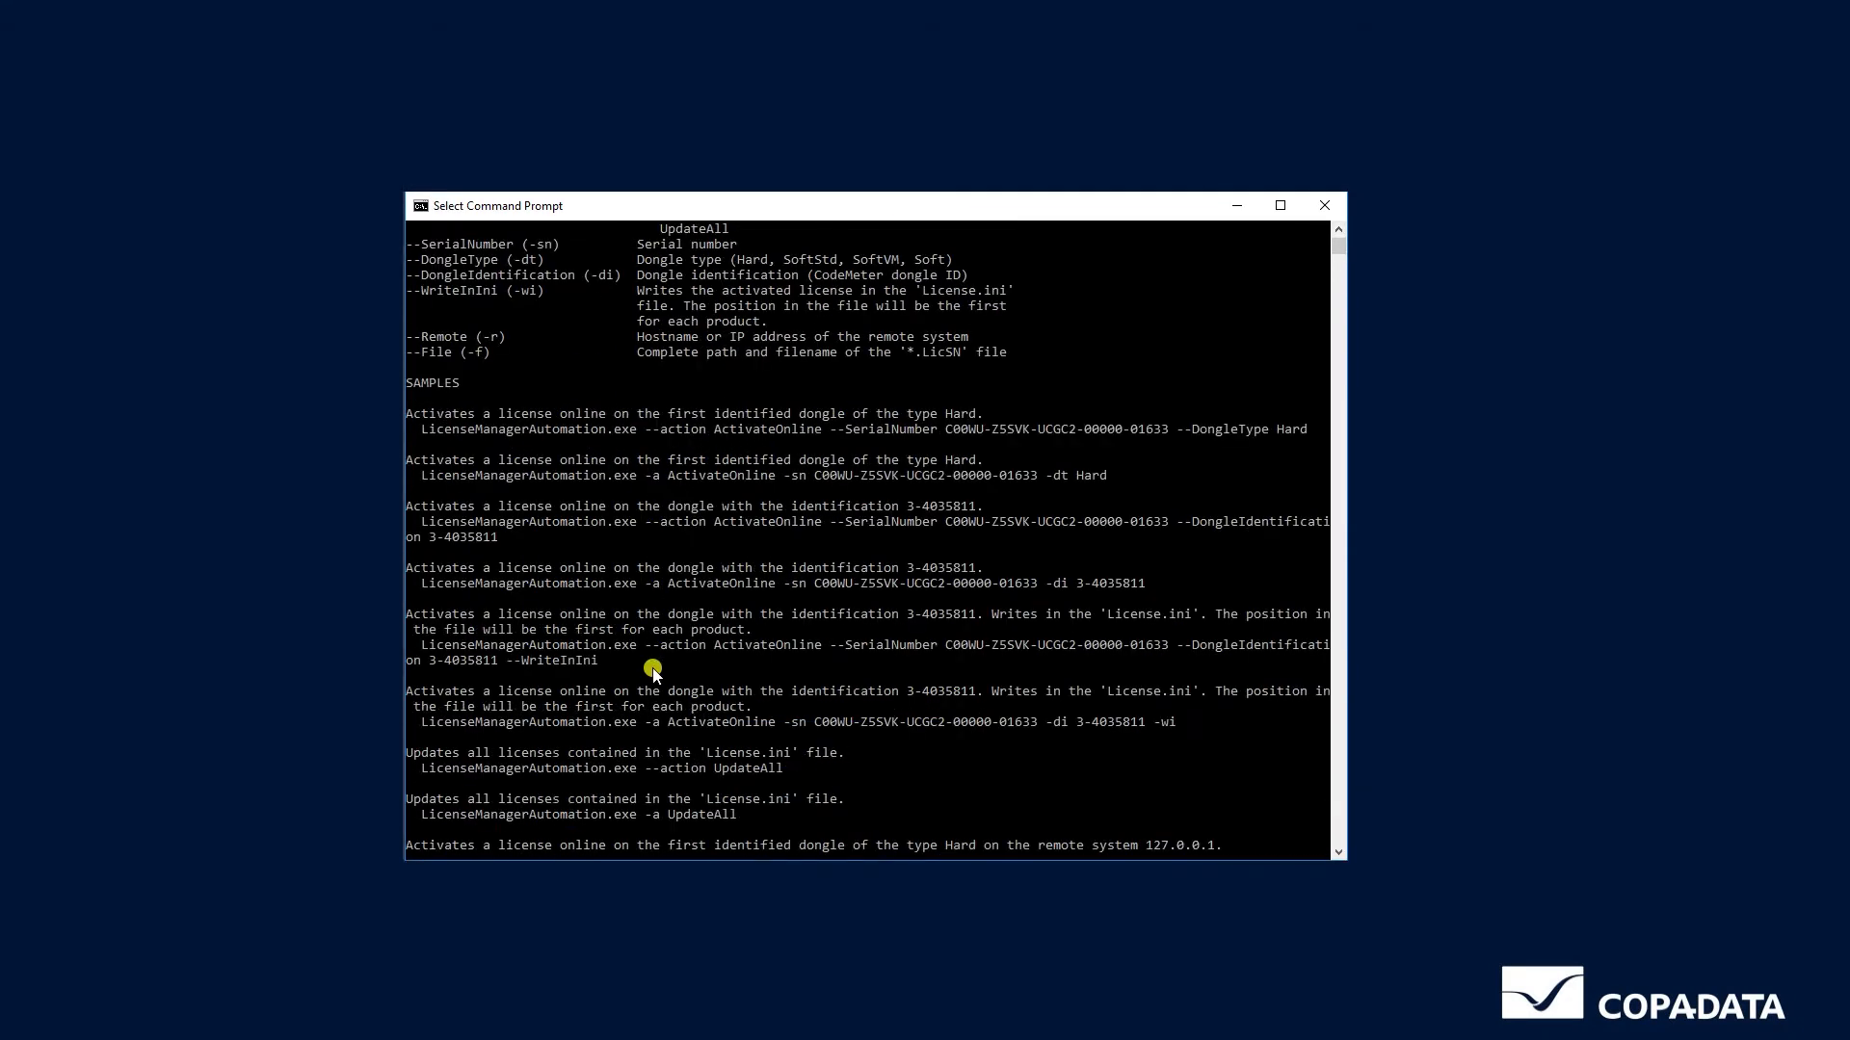
pyautogui.scroll(3)
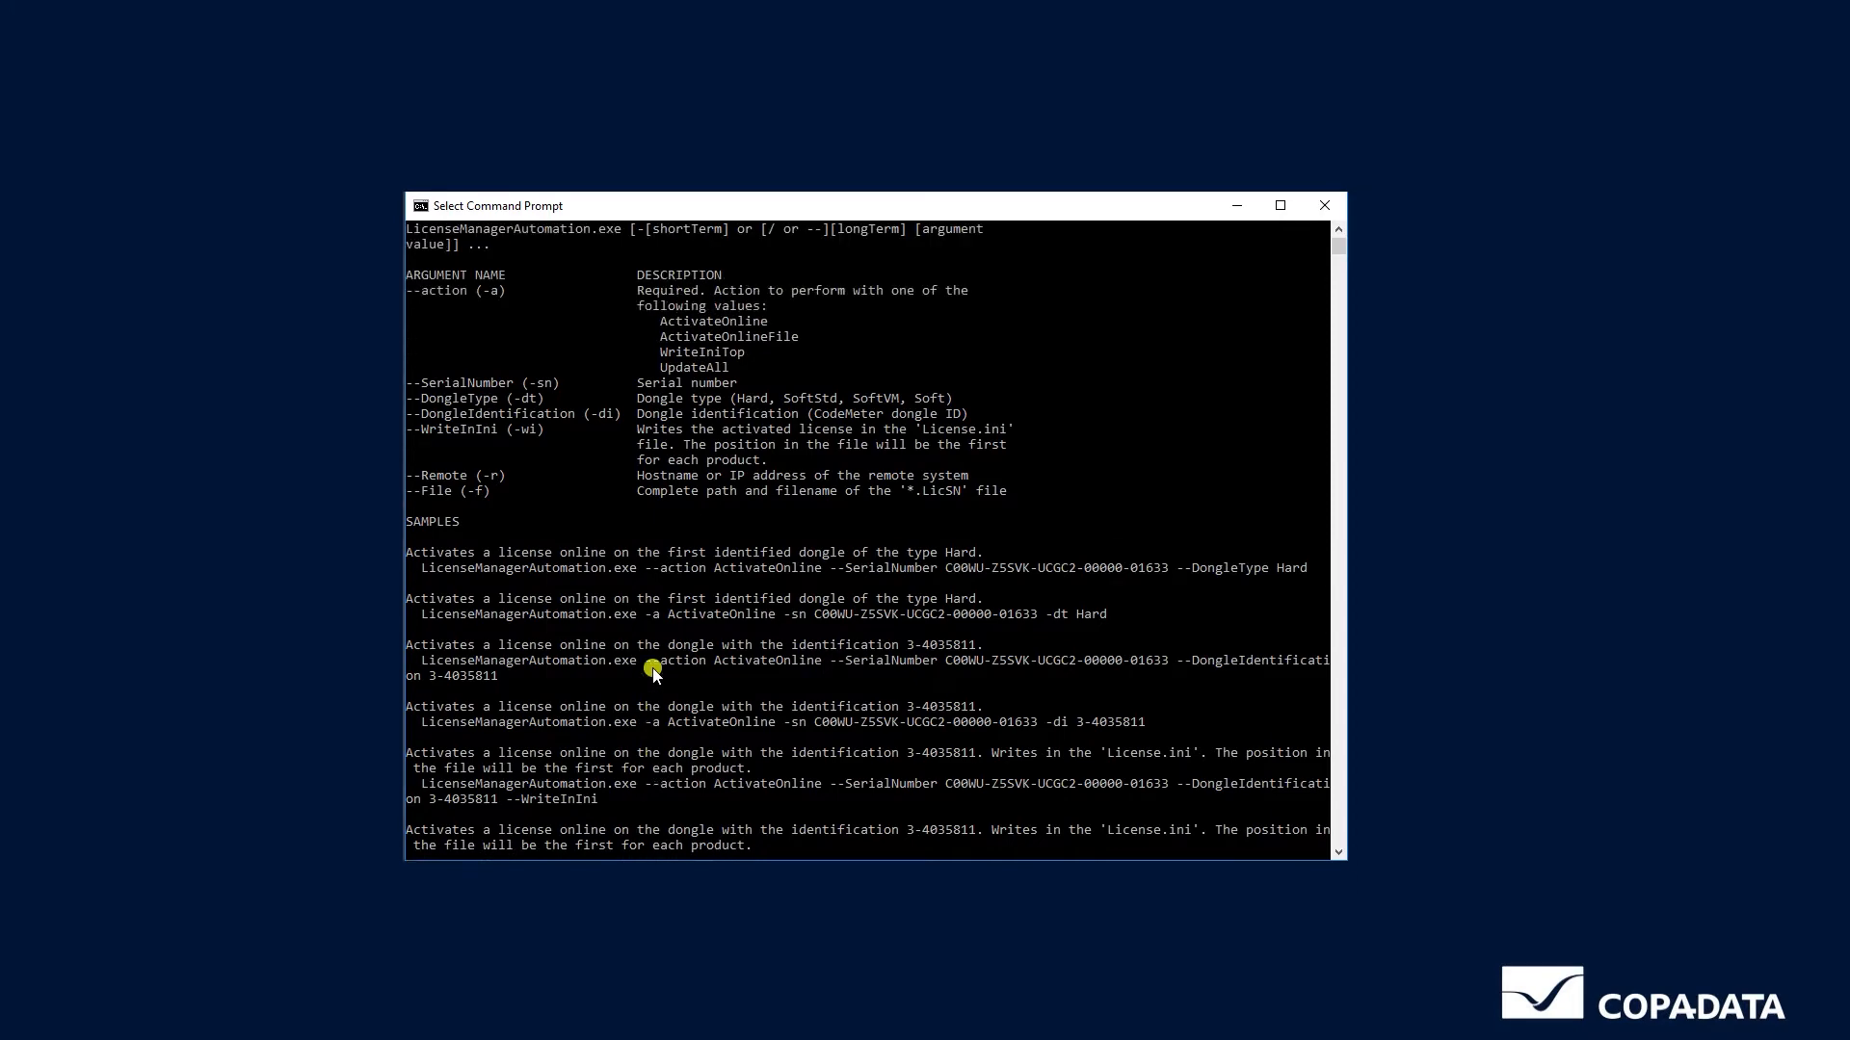
pyautogui.scroll(-3)
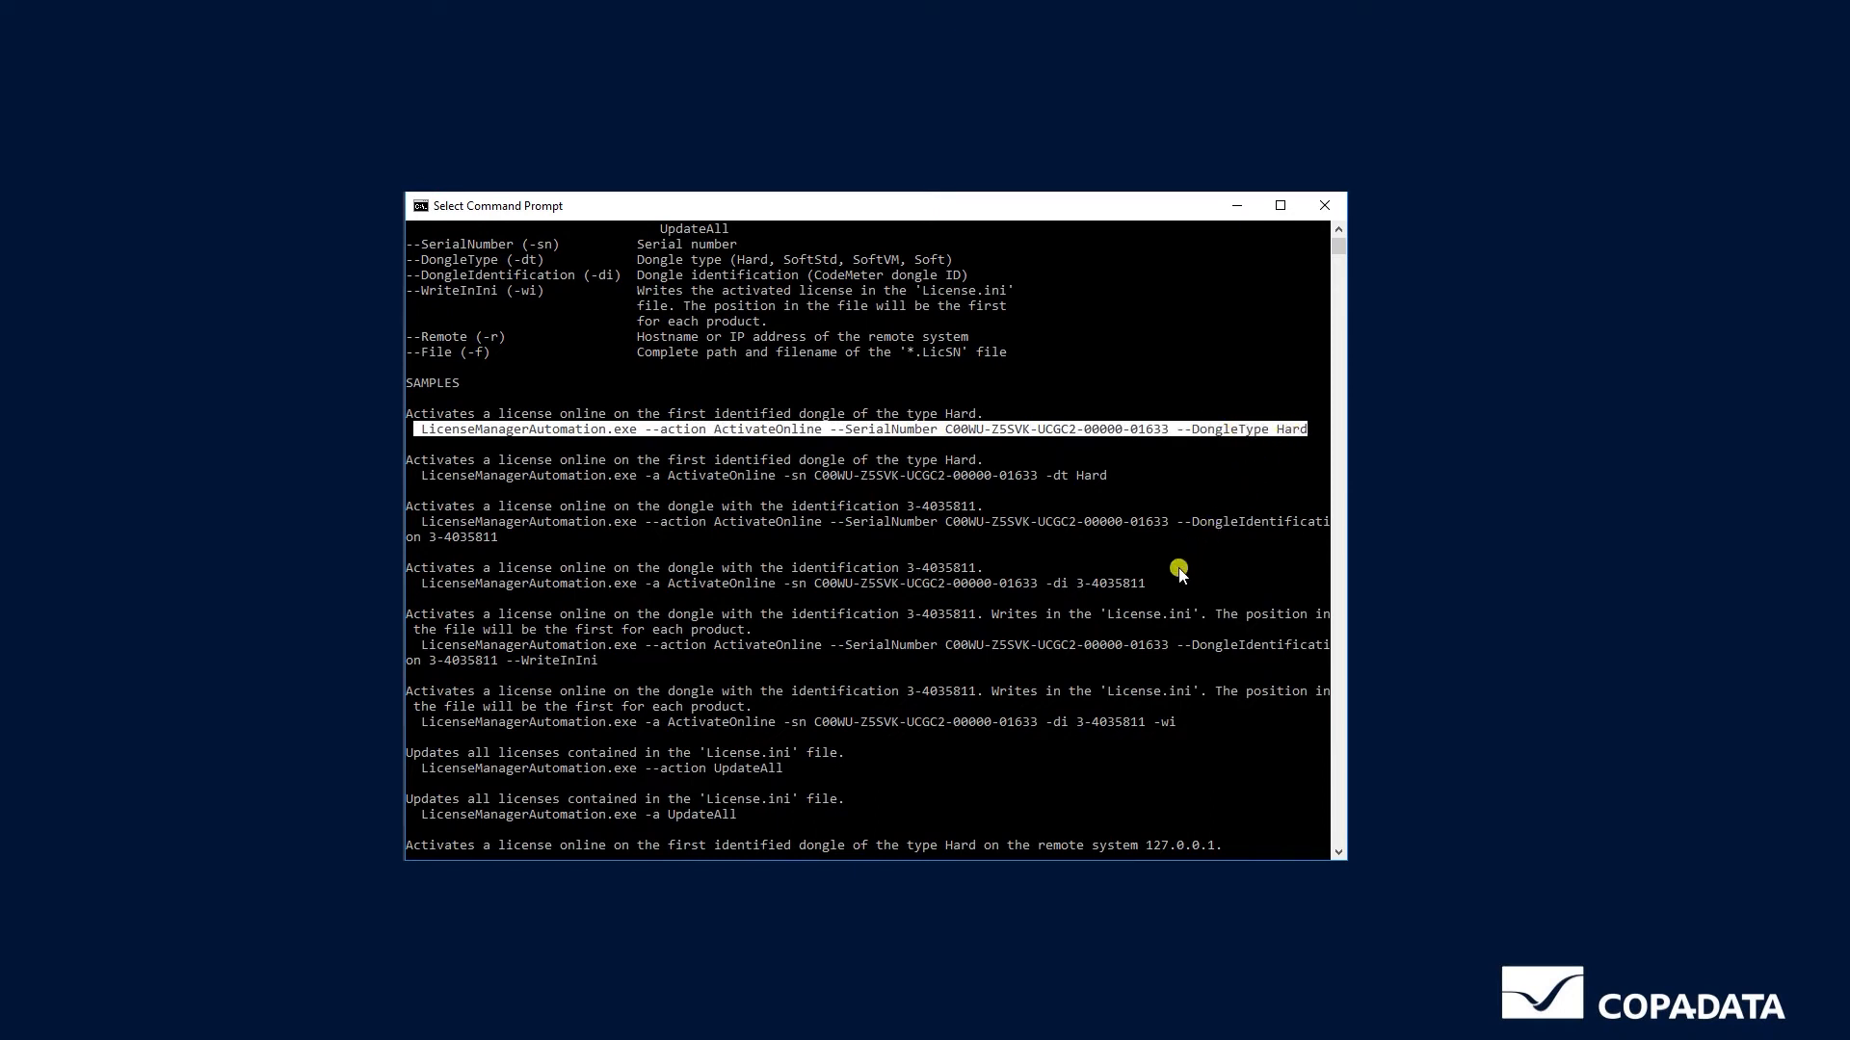
pyautogui.moveTo(1130, 692)
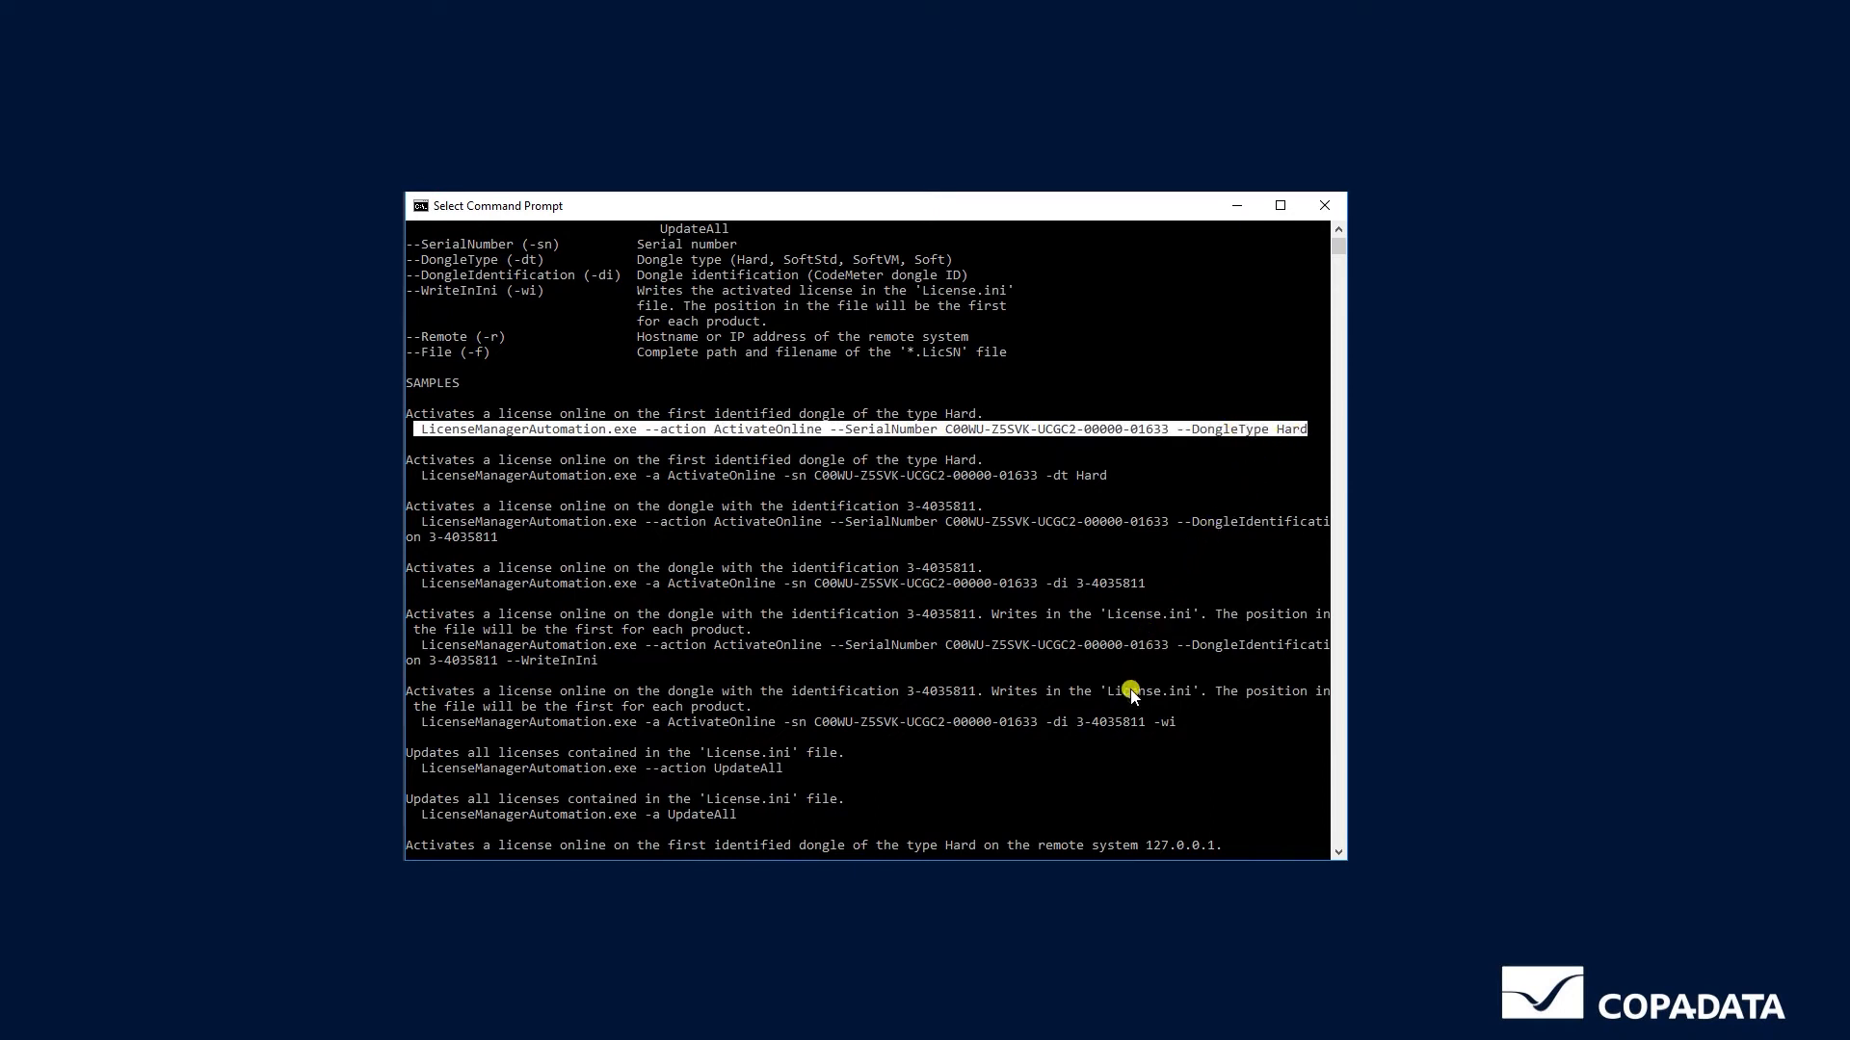
pyautogui.moveTo(1166, 762)
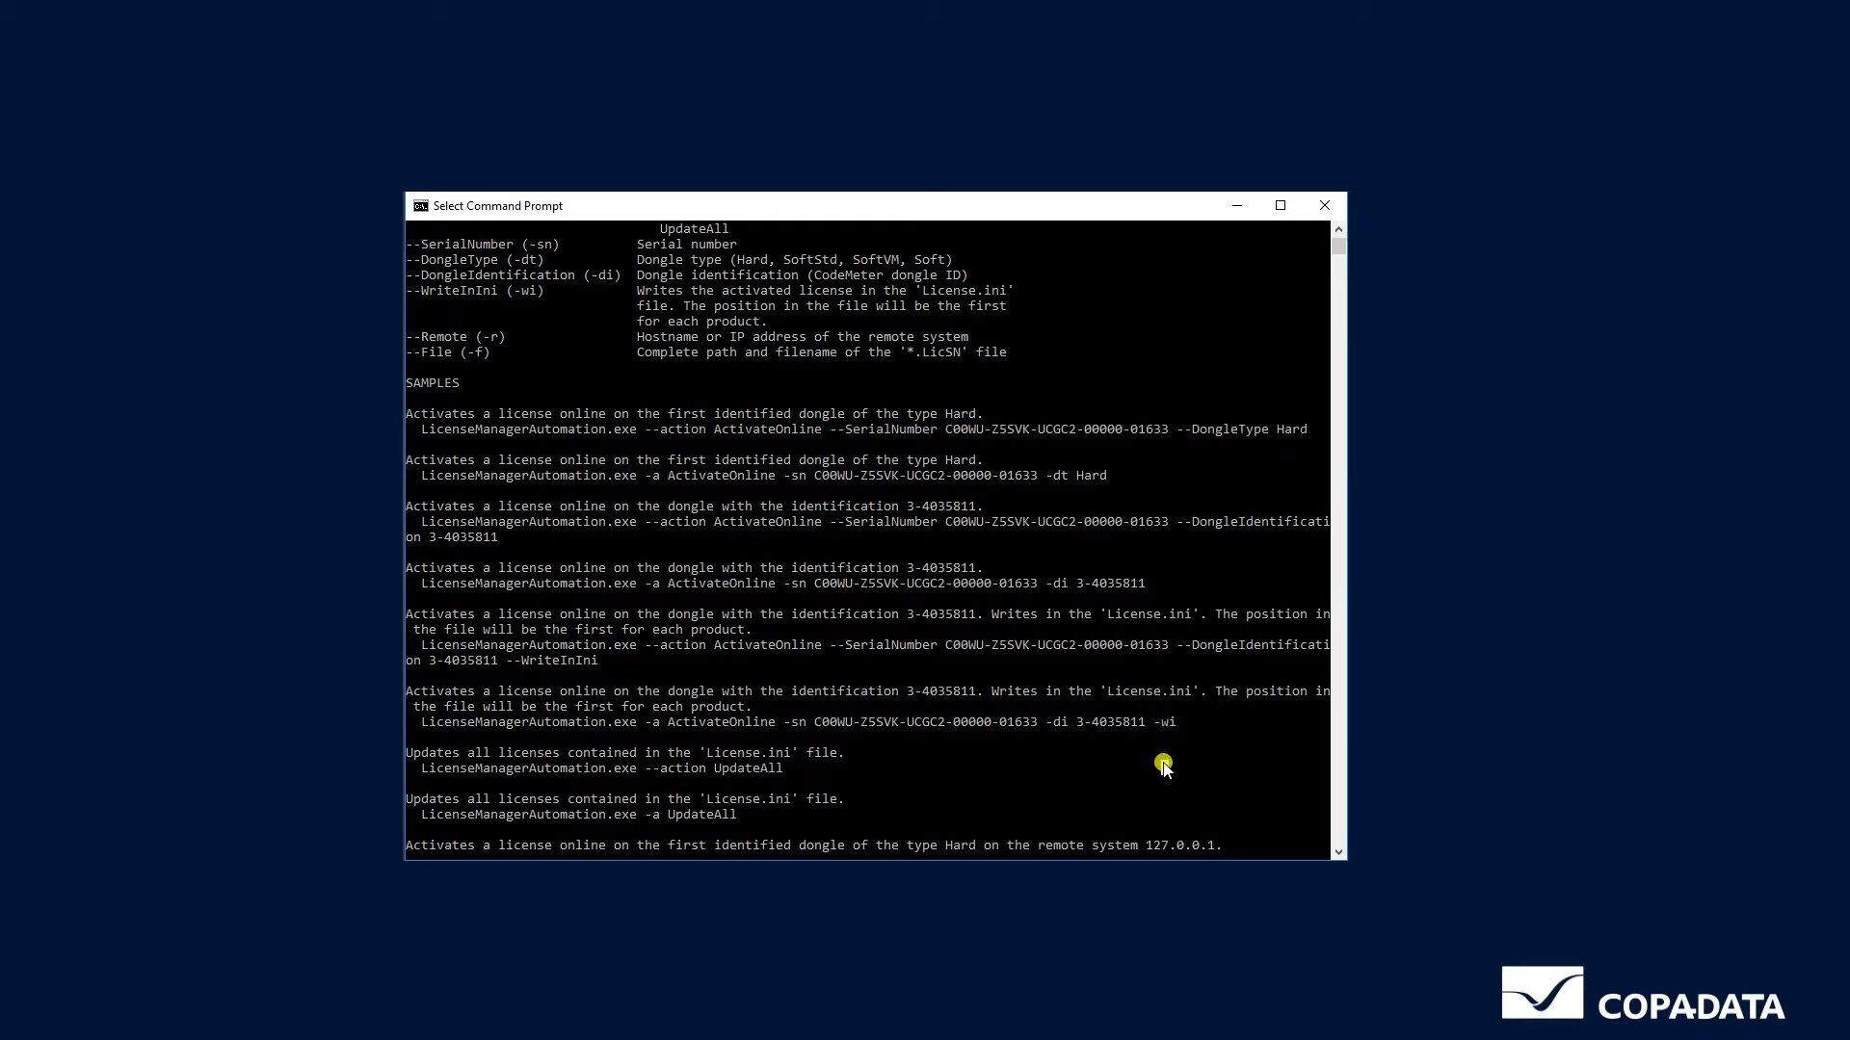
pyautogui.scroll(-3)
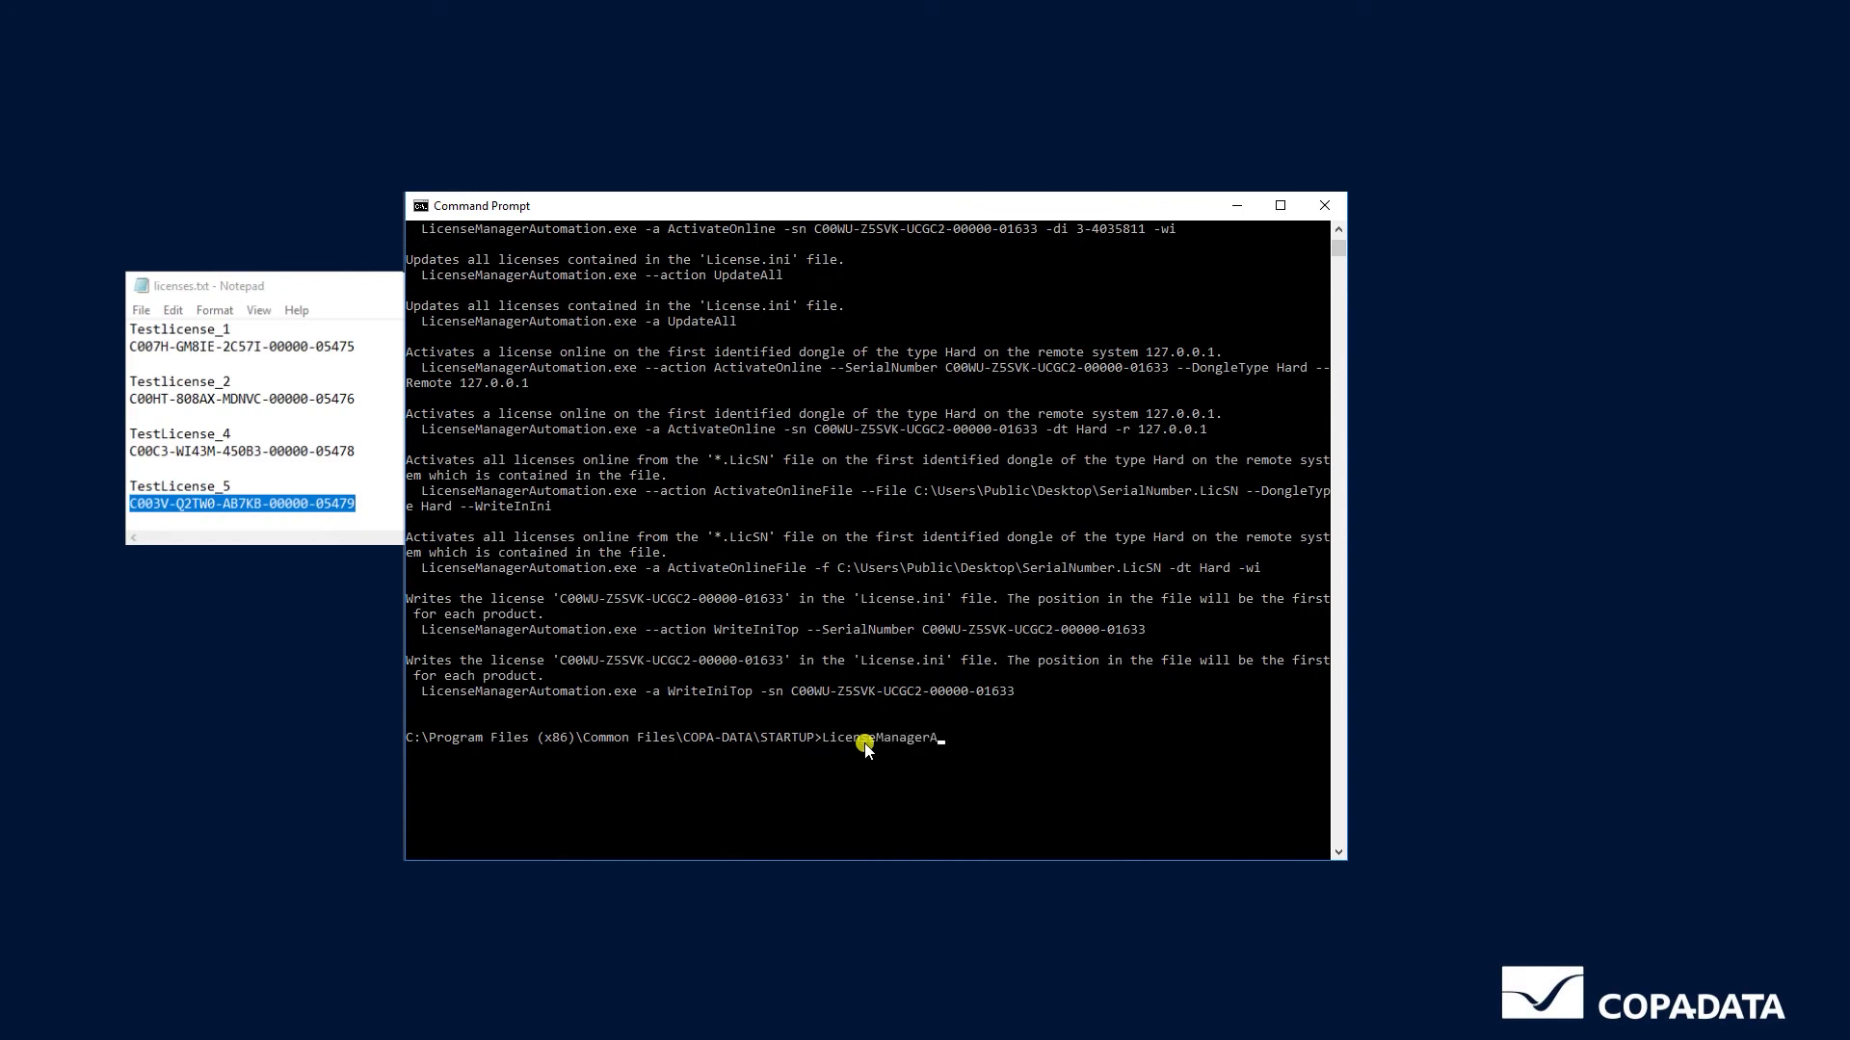
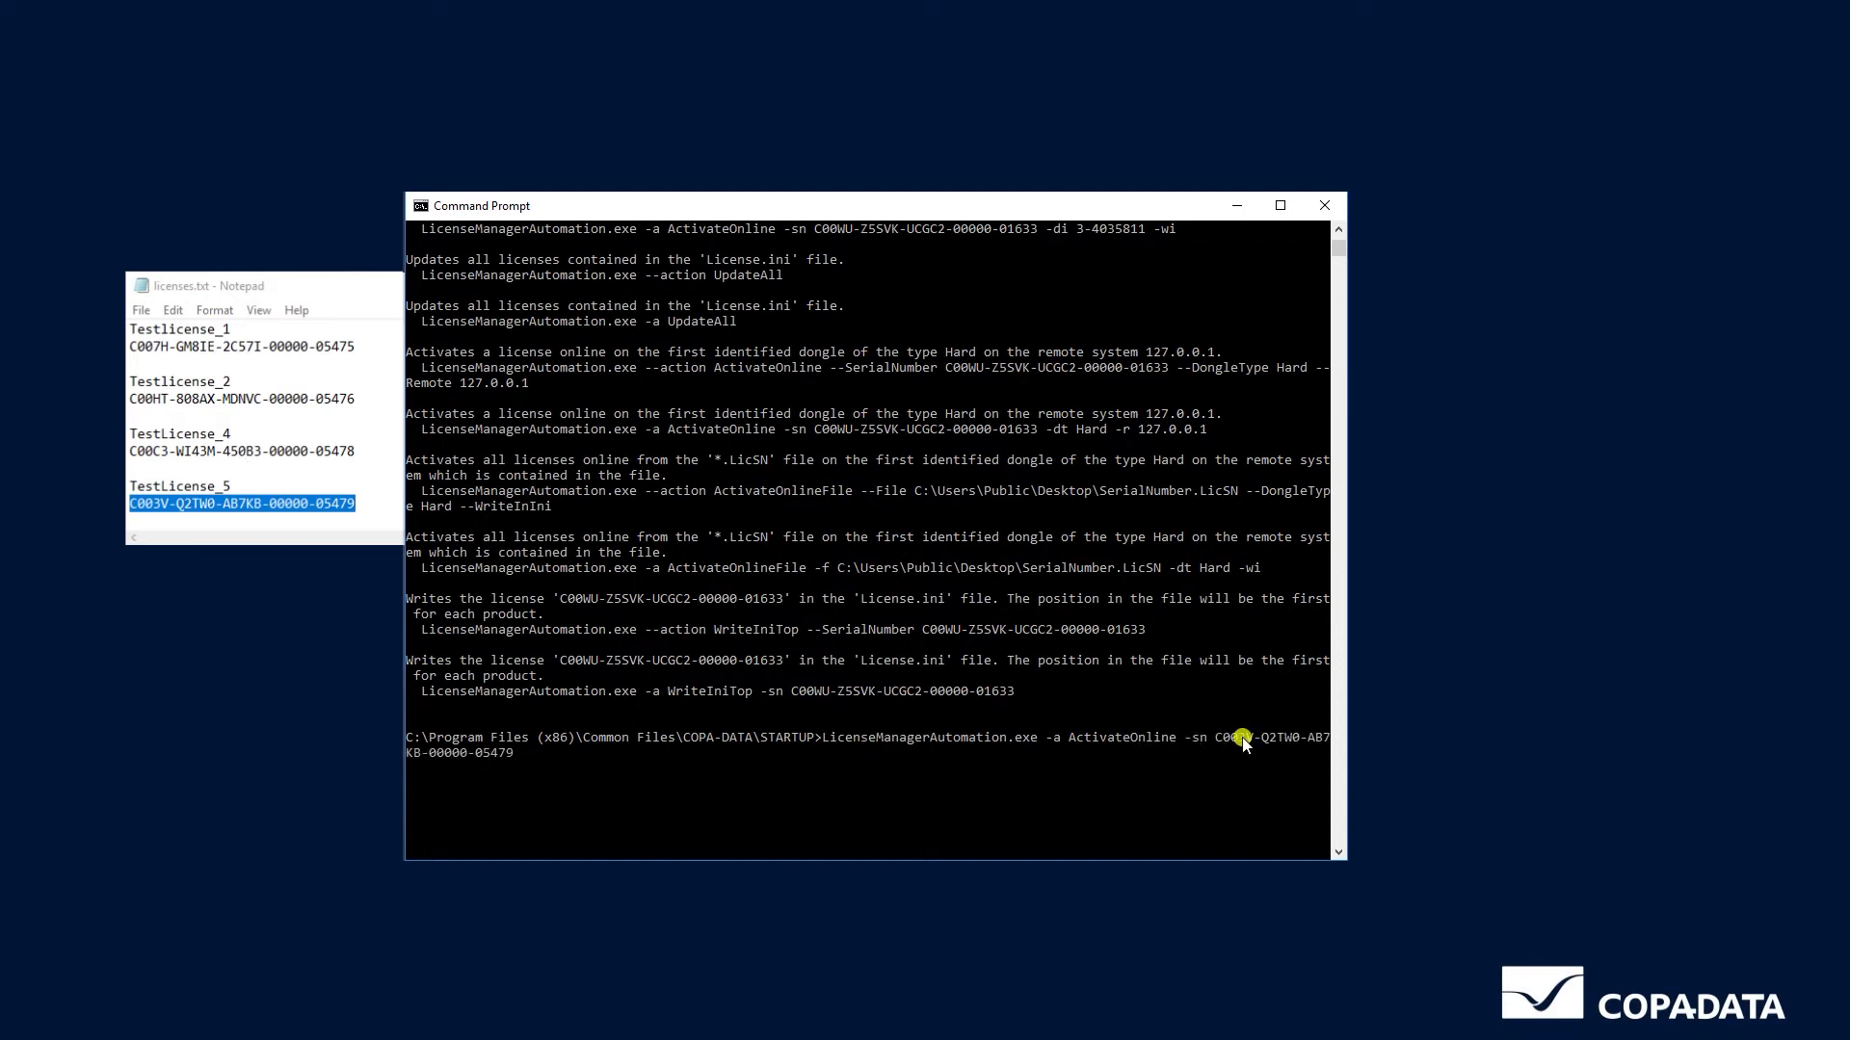
# Enter LicenseManagerAutomation.exe -a ActivateOnline with the TestLicense_5 serial and -dt Hard
pyautogui.moveTo(760, 764)
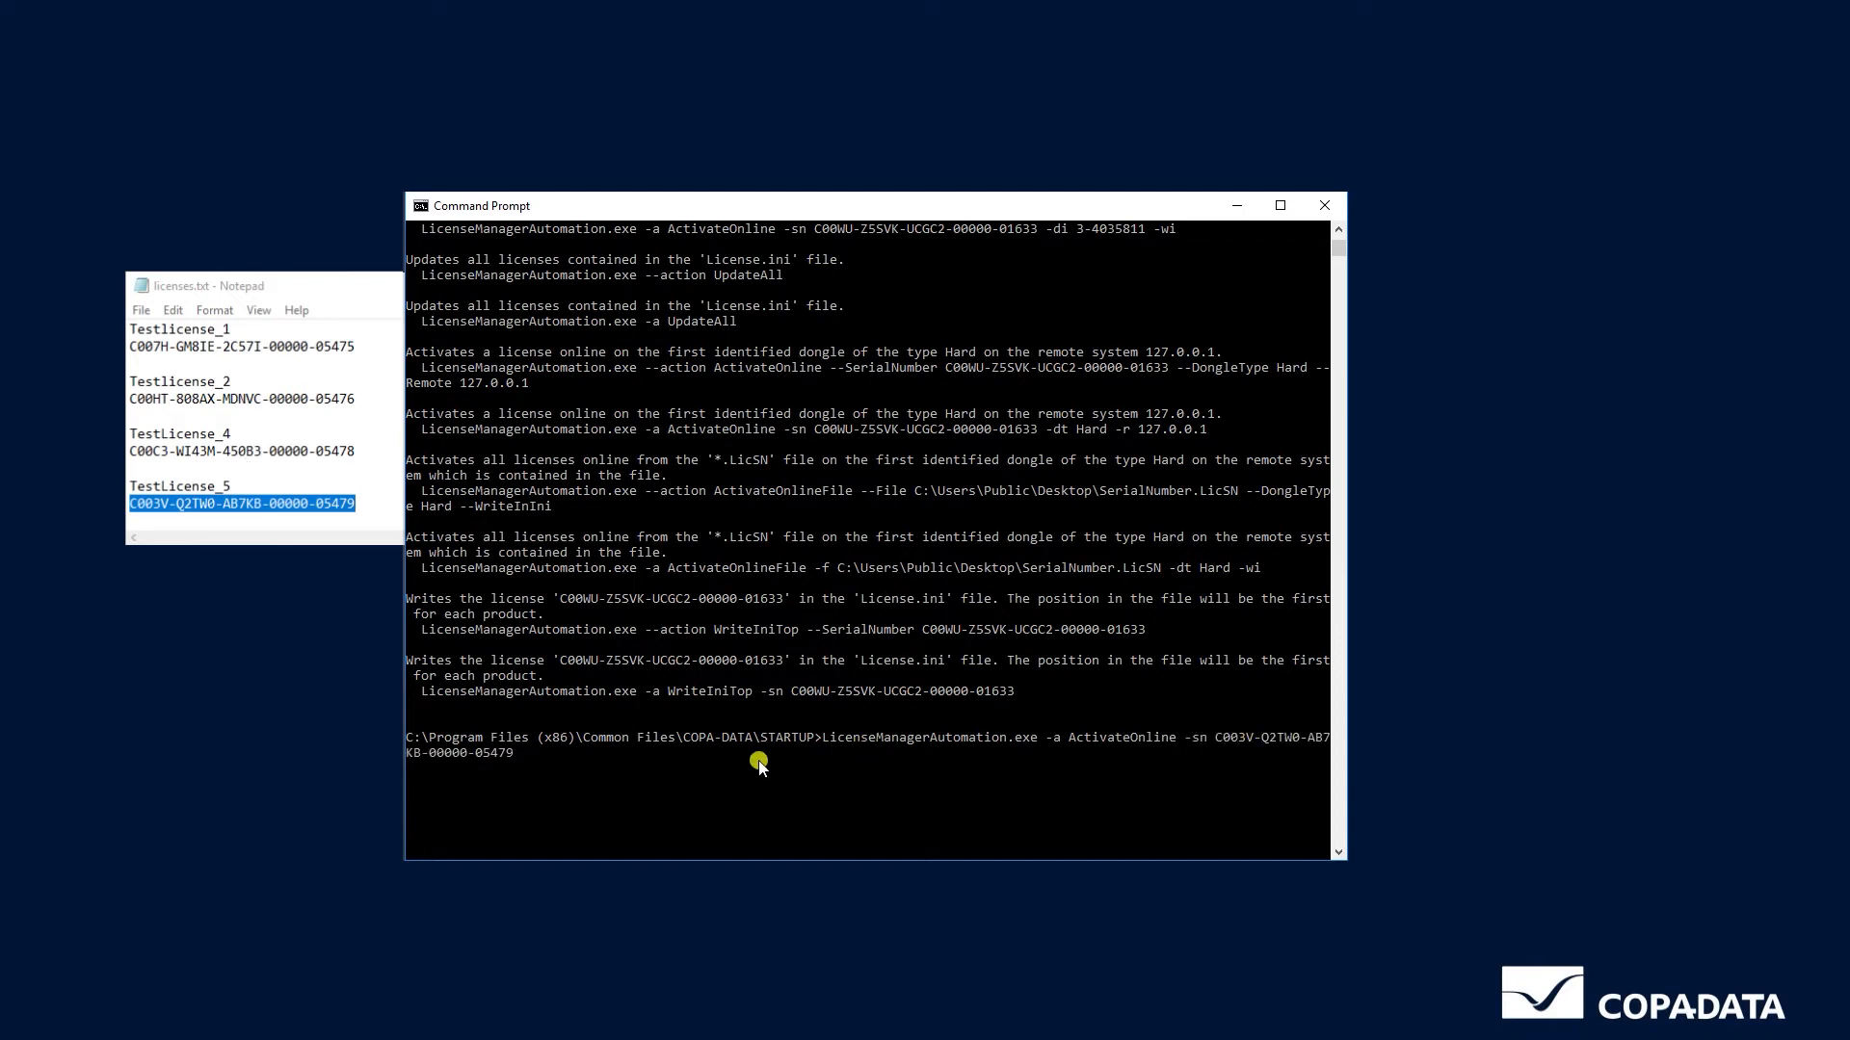
pyautogui.write('-')
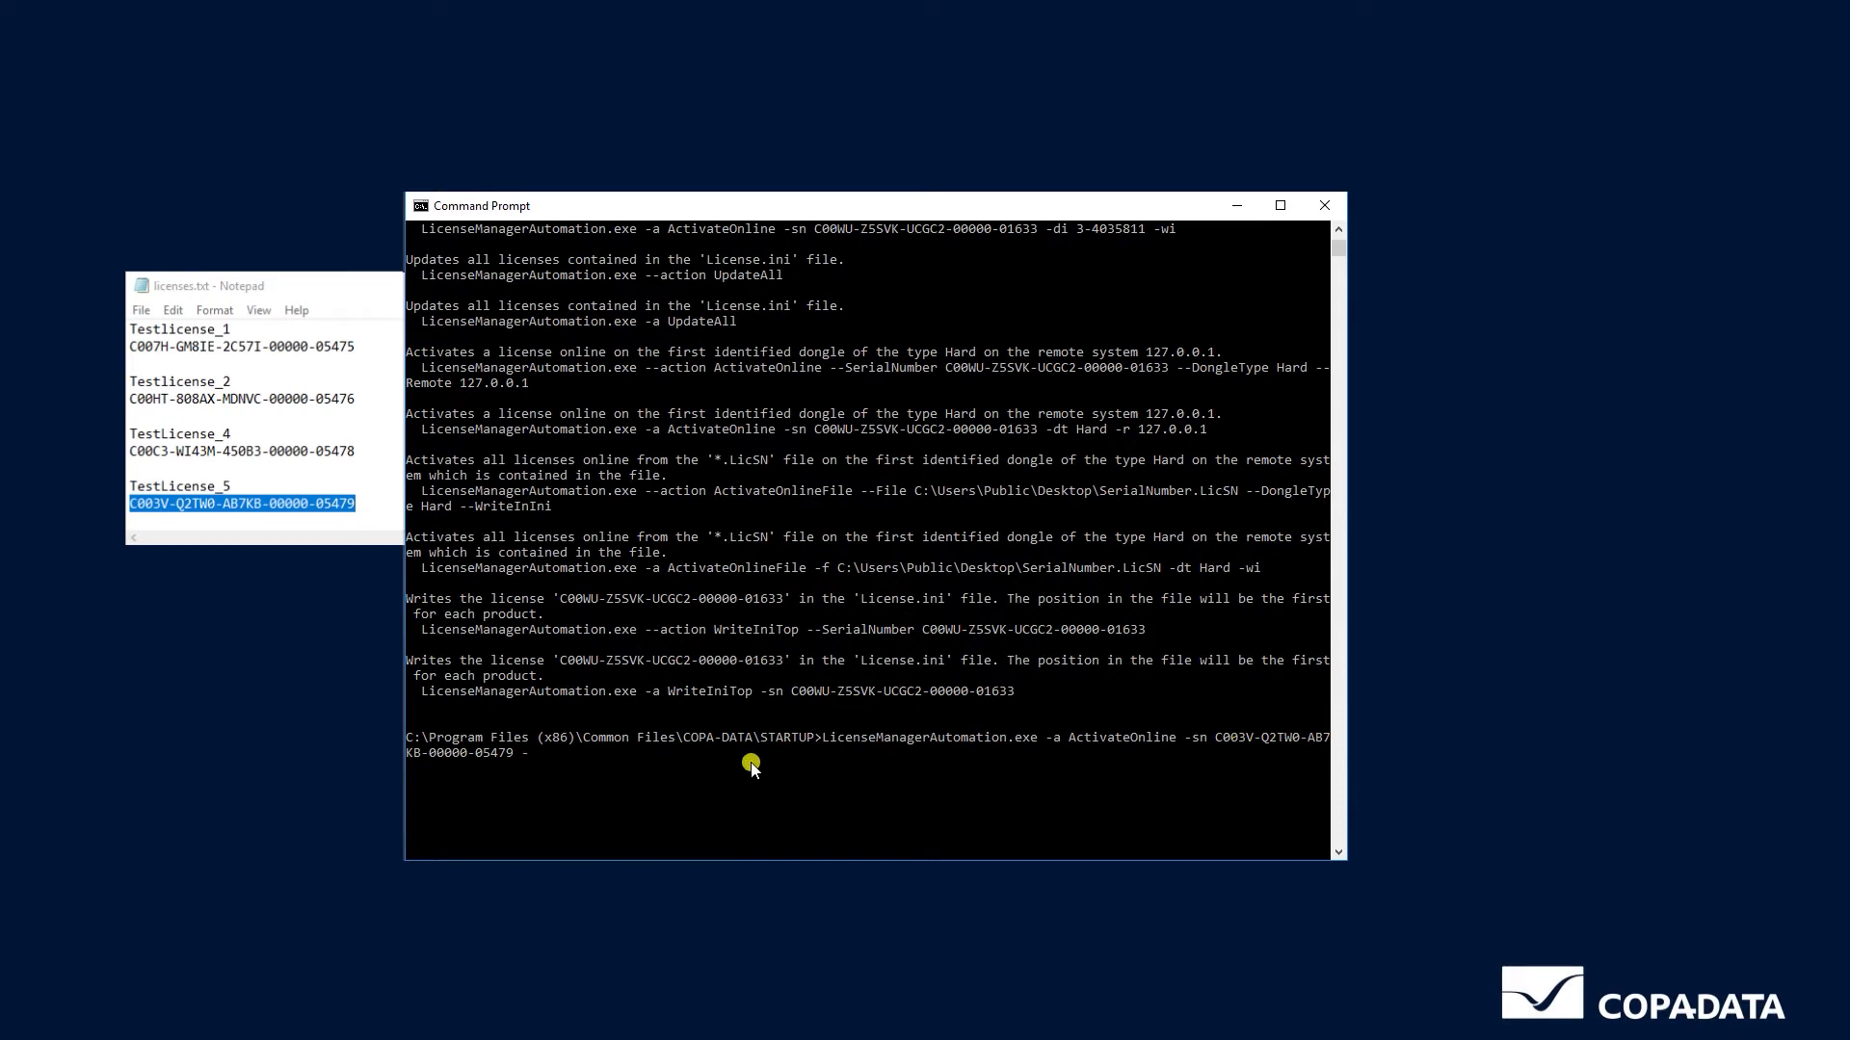
pyautogui.write('dt Hard')
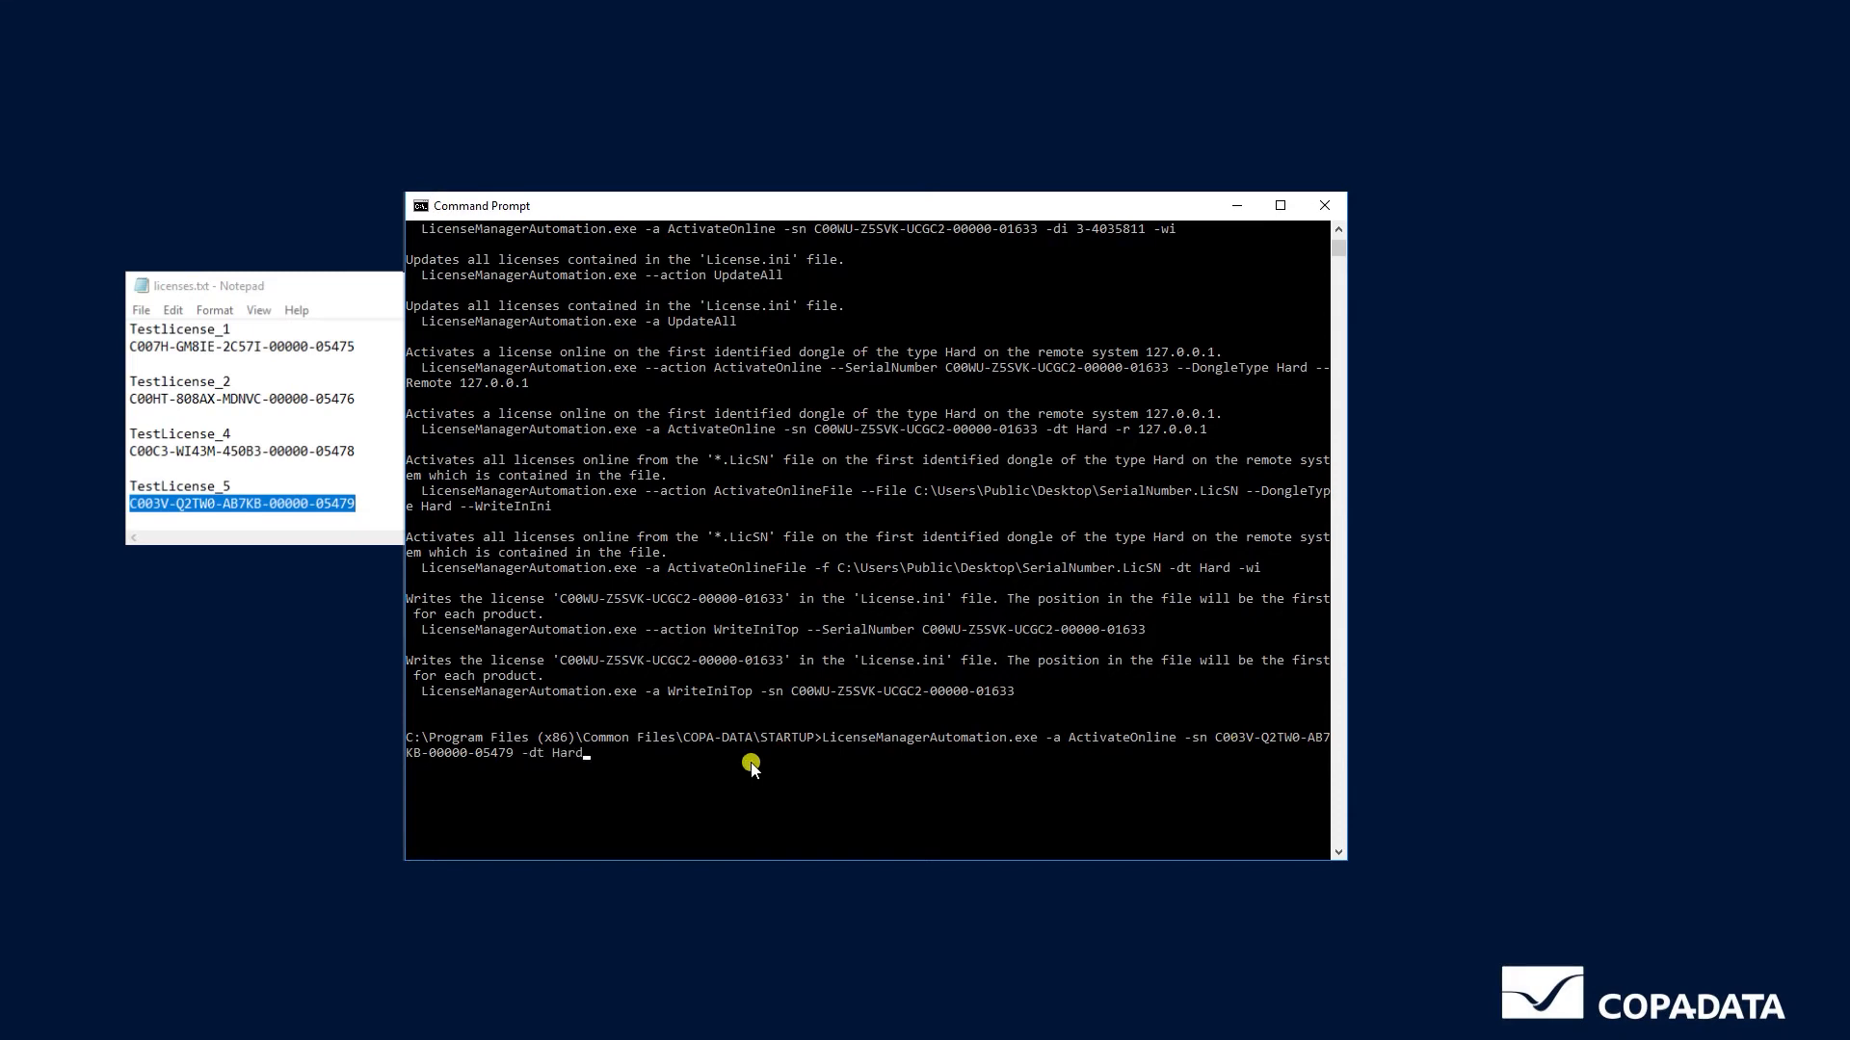
pyautogui.scroll(3)
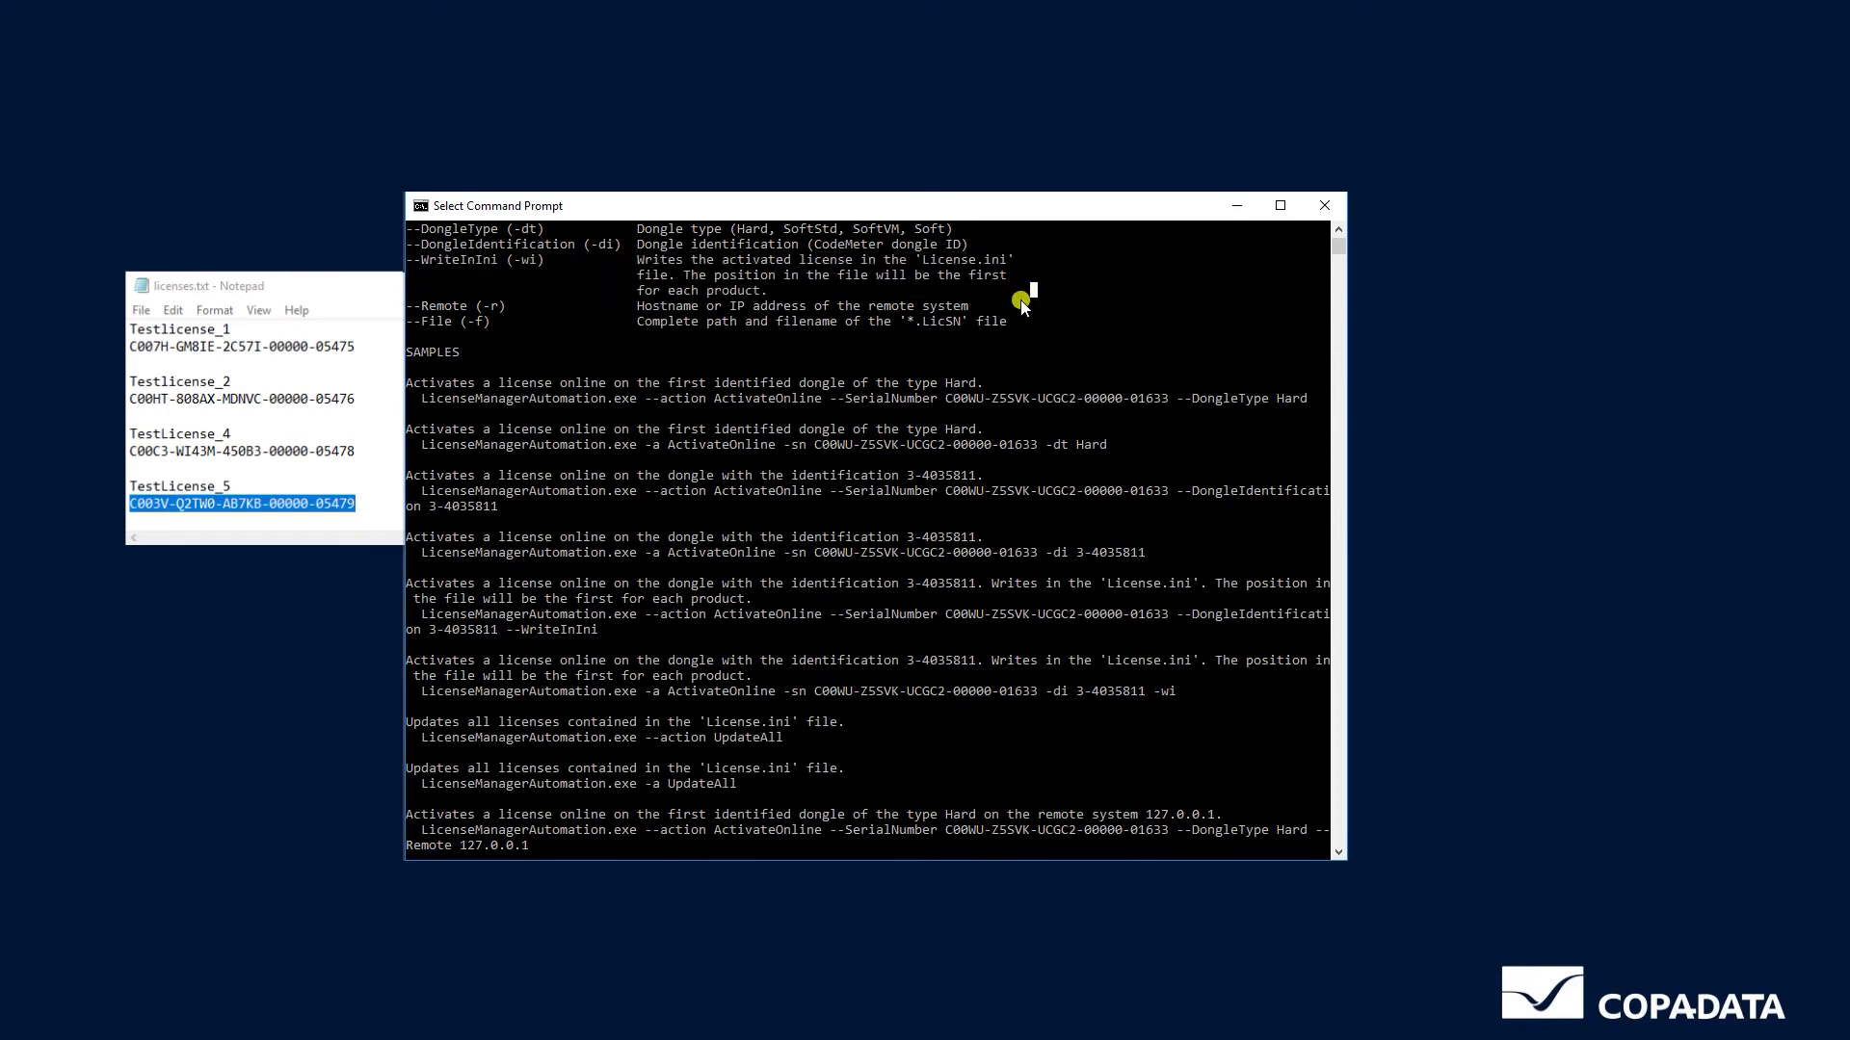
pyautogui.moveTo(480, 325)
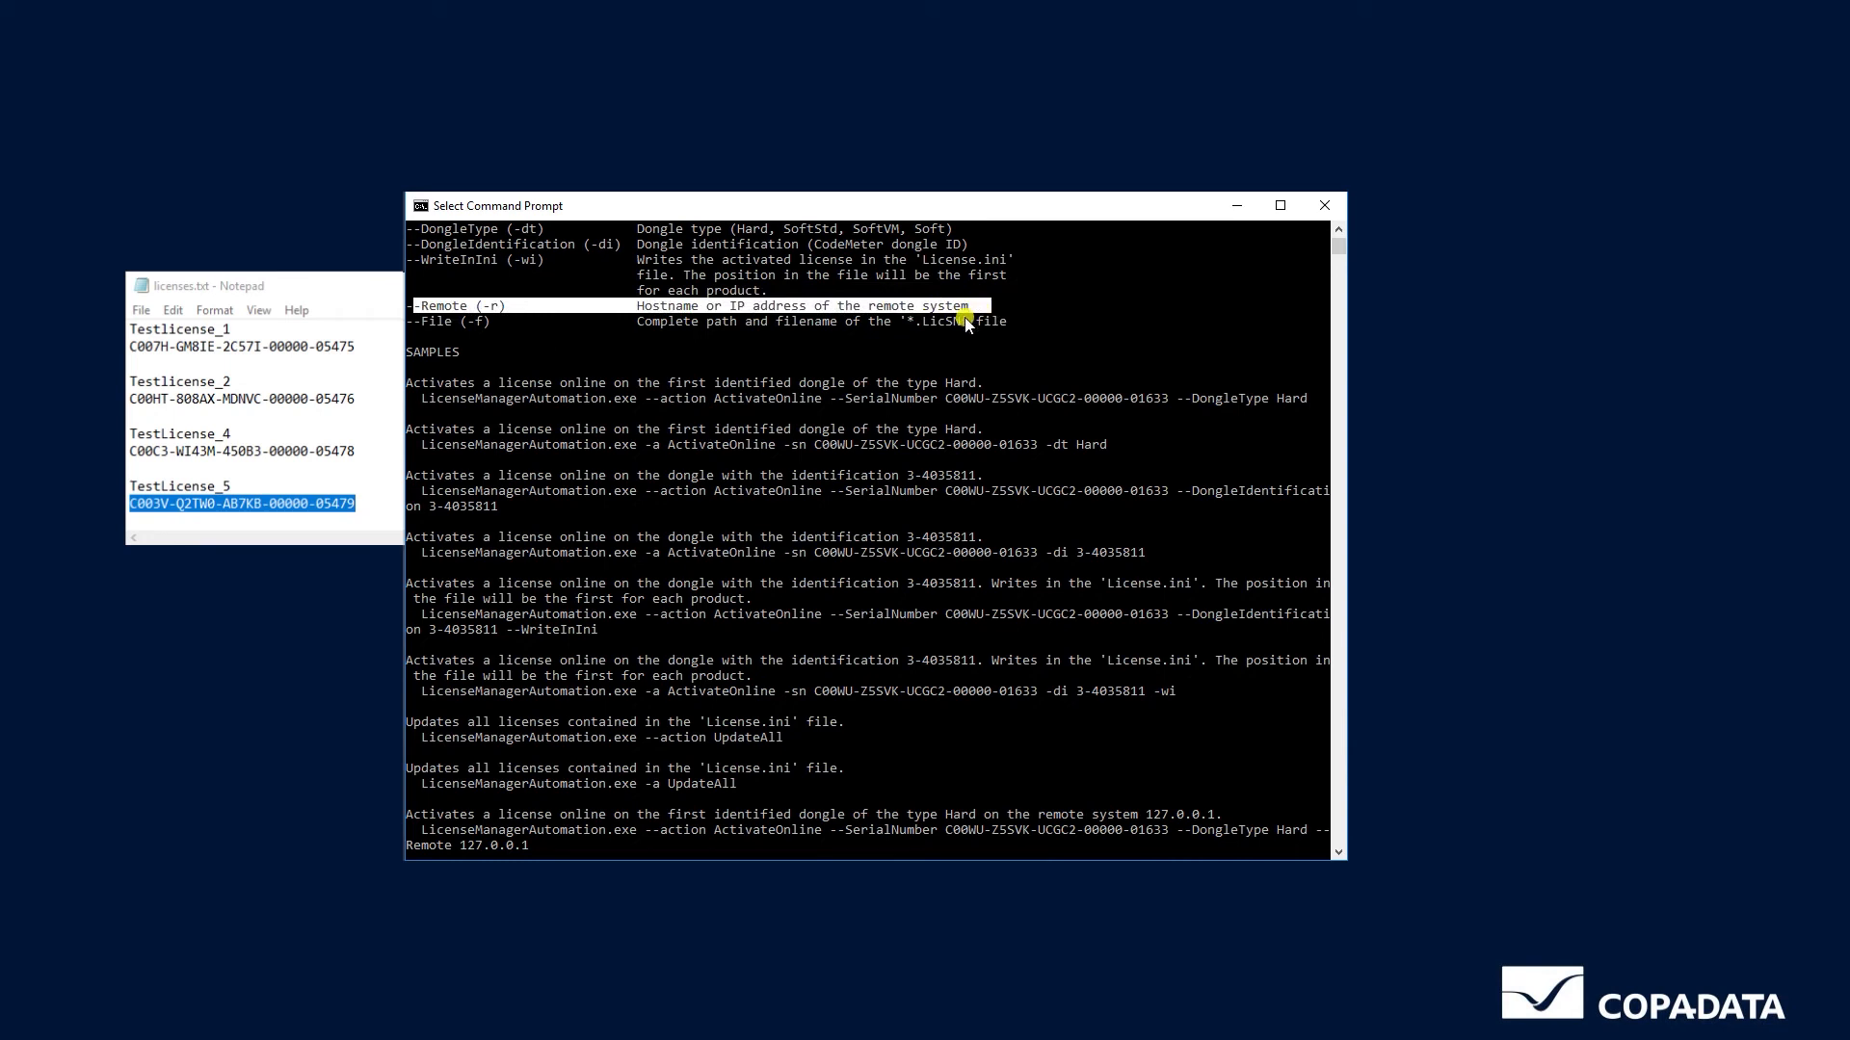
pyautogui.moveTo(1303, 600)
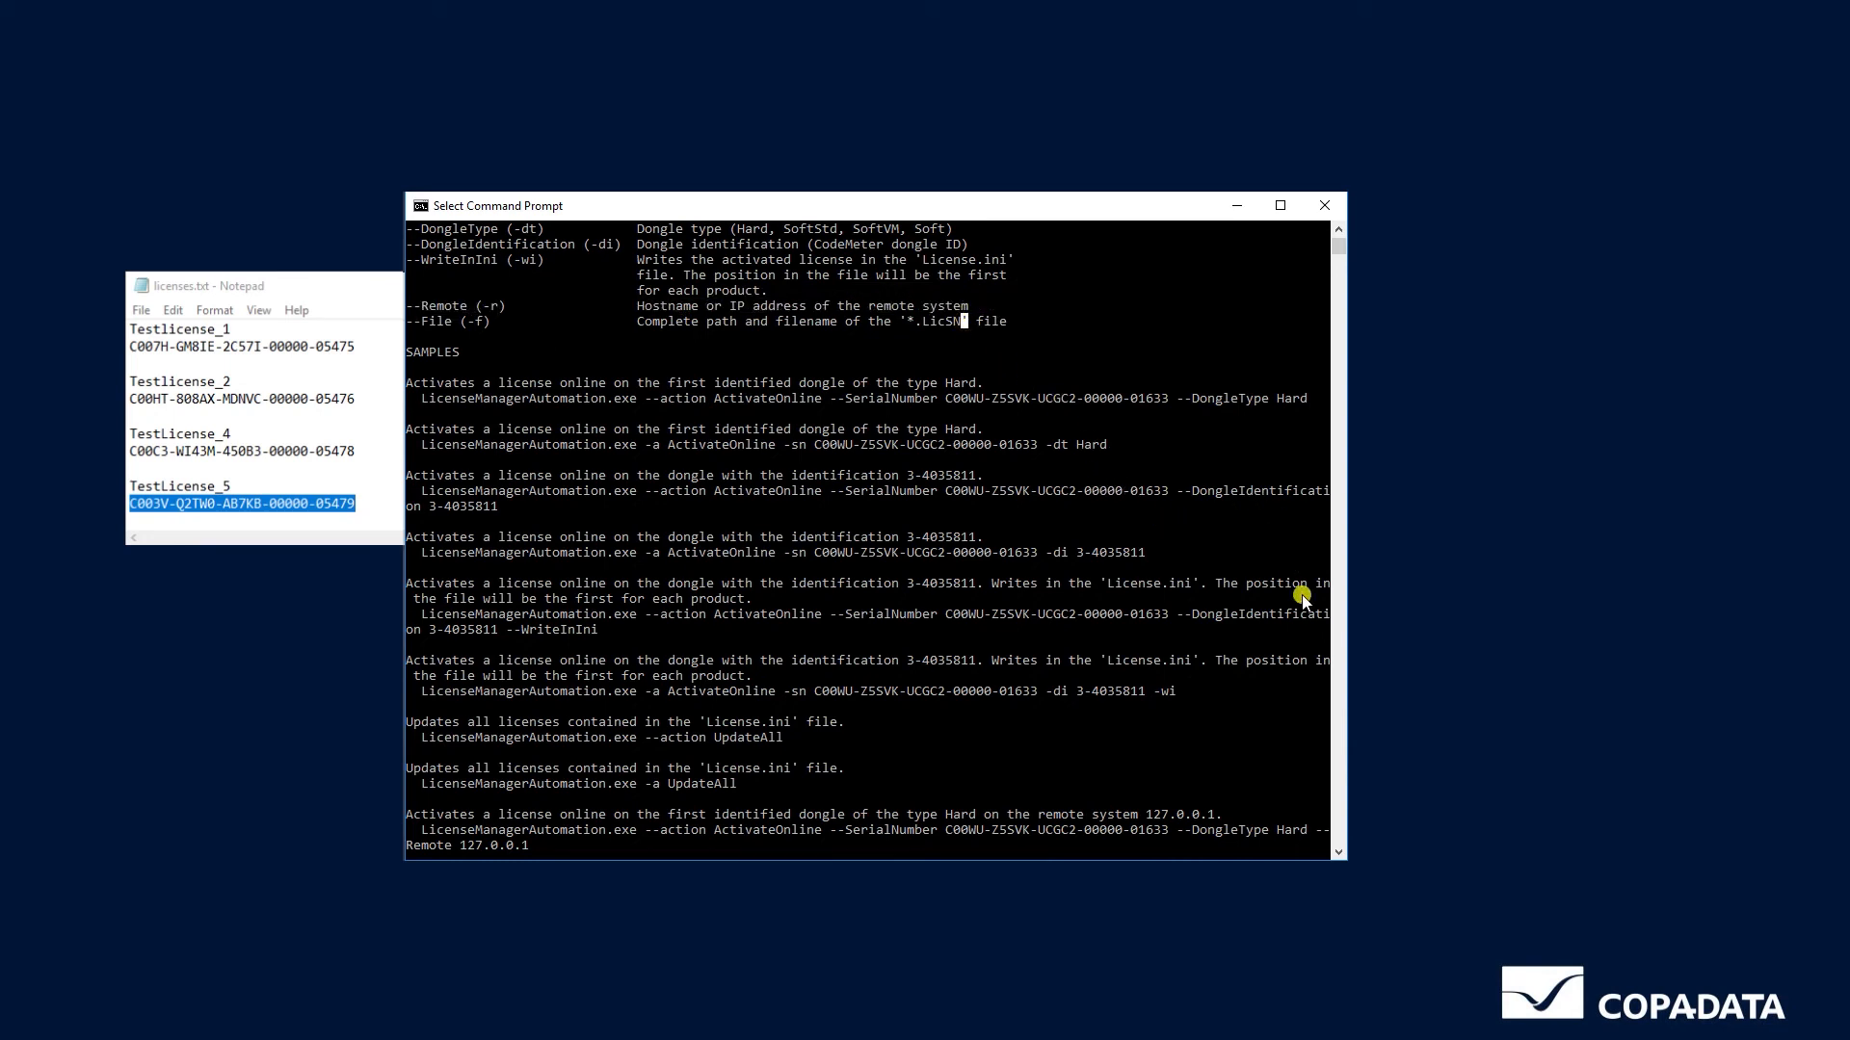
pyautogui.moveTo(987, 696)
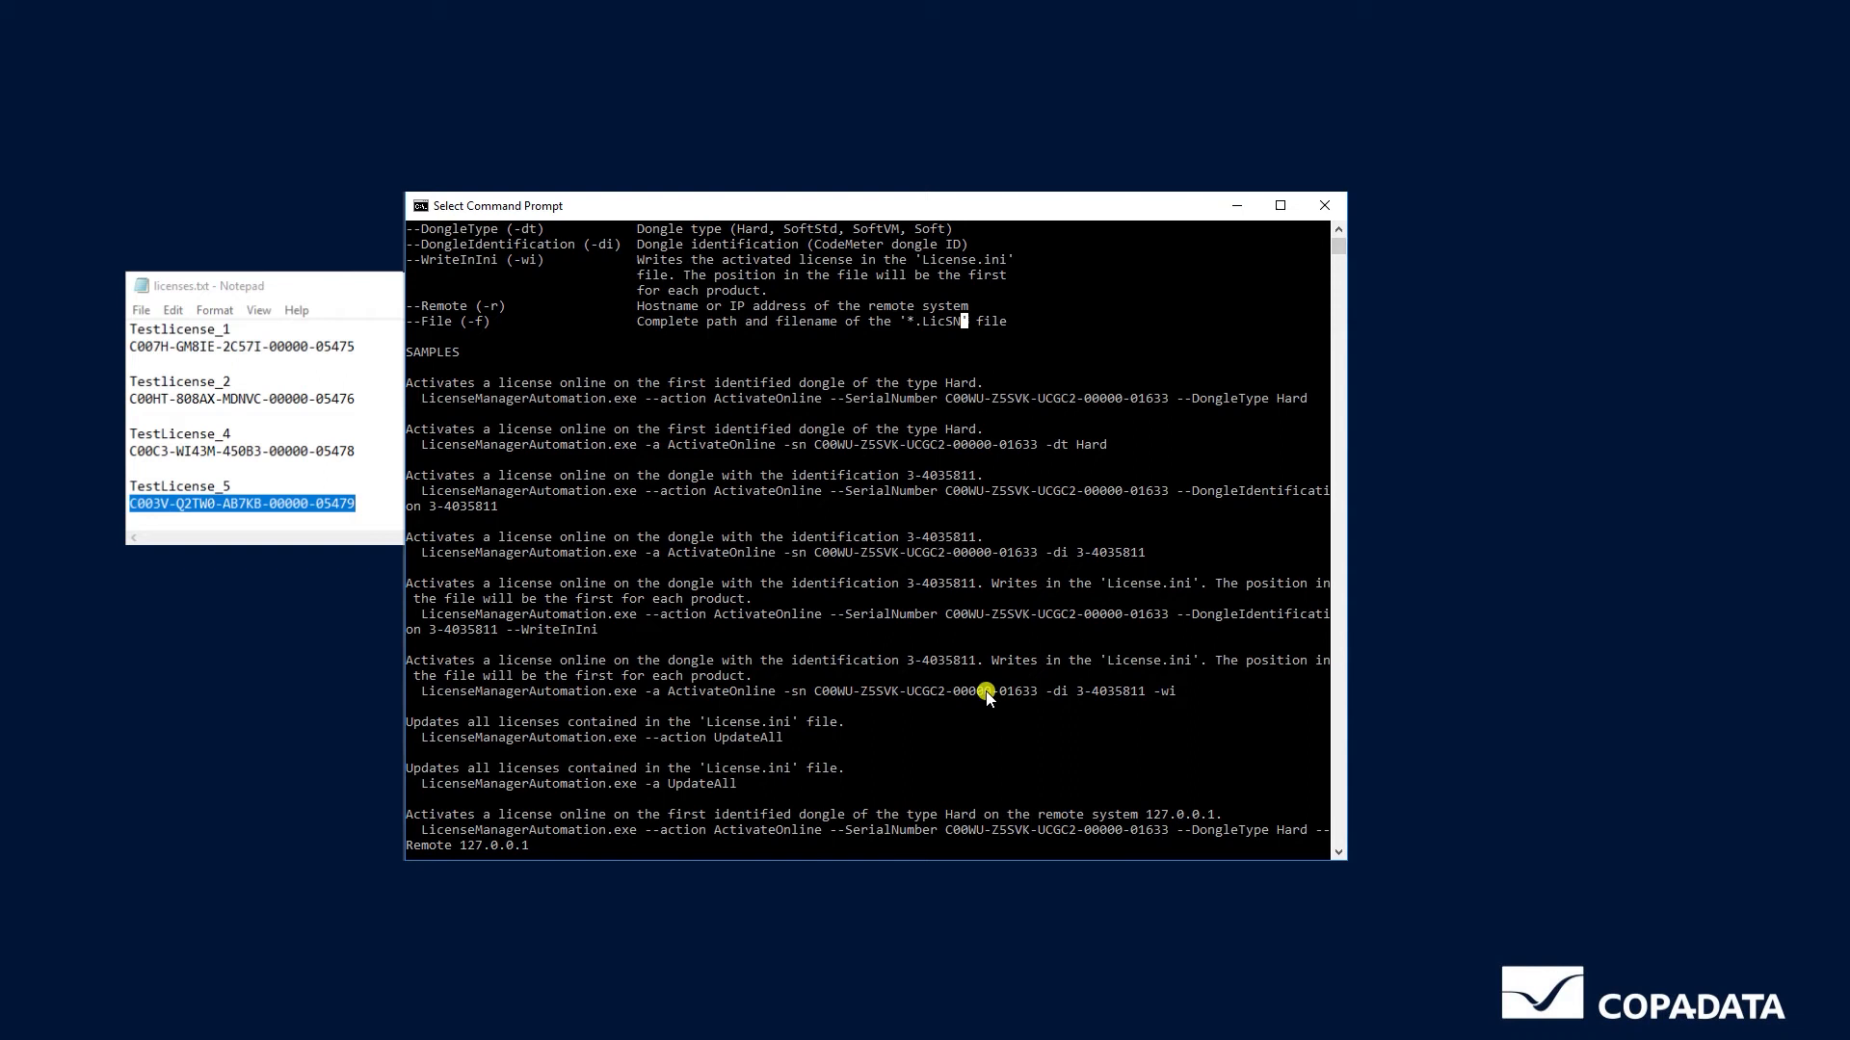
pyautogui.moveTo(489, 330)
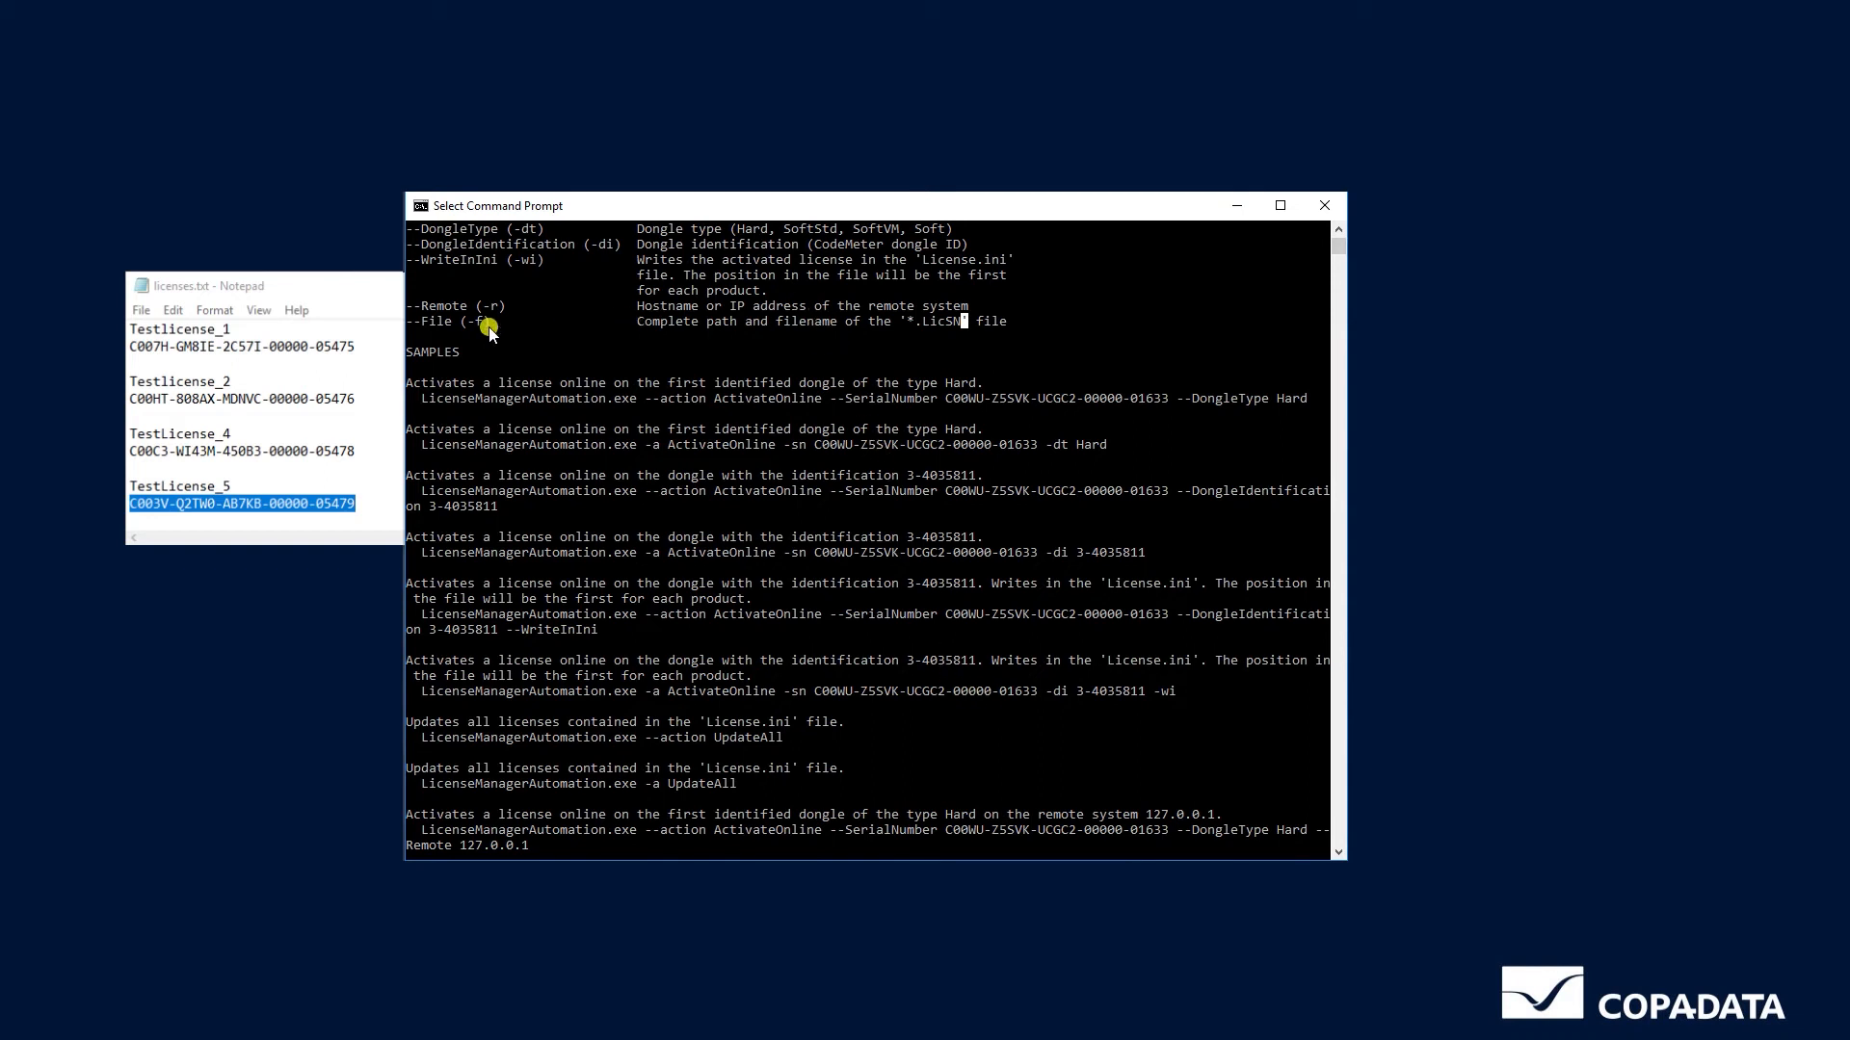
pyautogui.moveTo(627, 484)
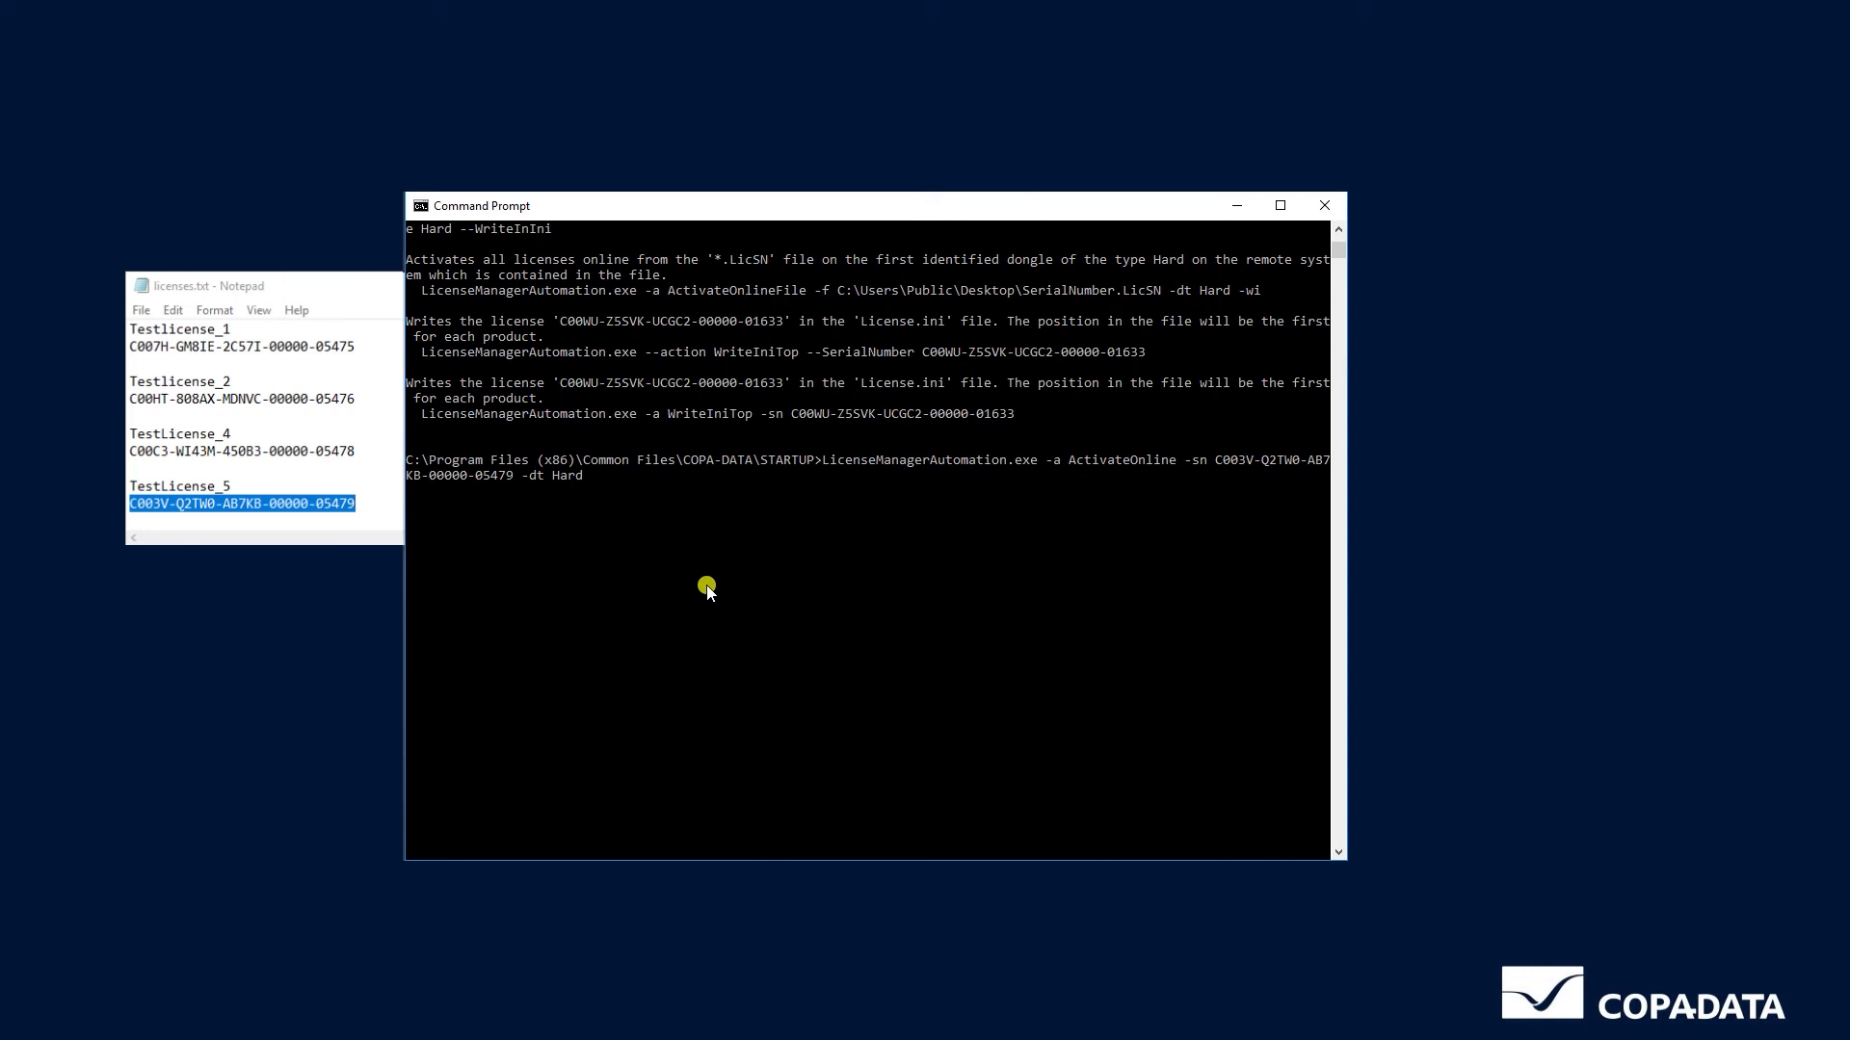
# Add -wi to the activation command so the license is written to License.ini
pyautogui.write('-wi')
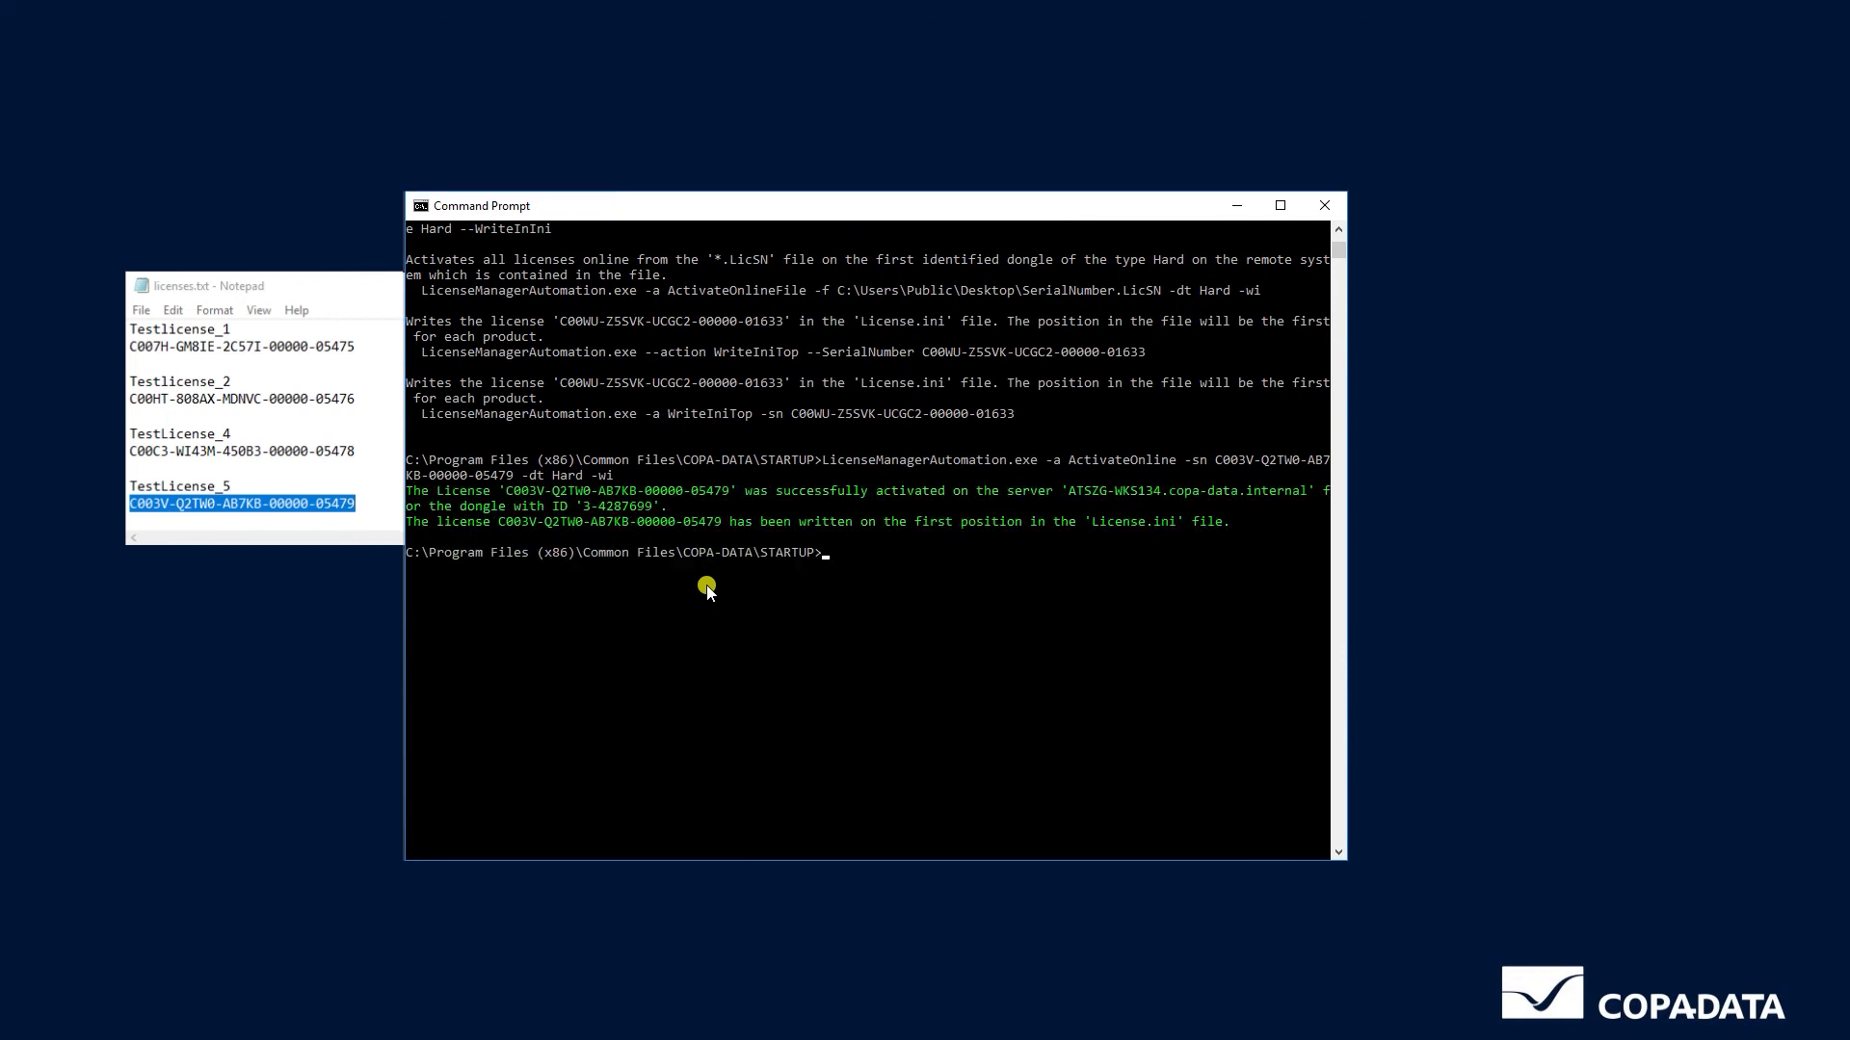
pyautogui.moveTo(725, 501)
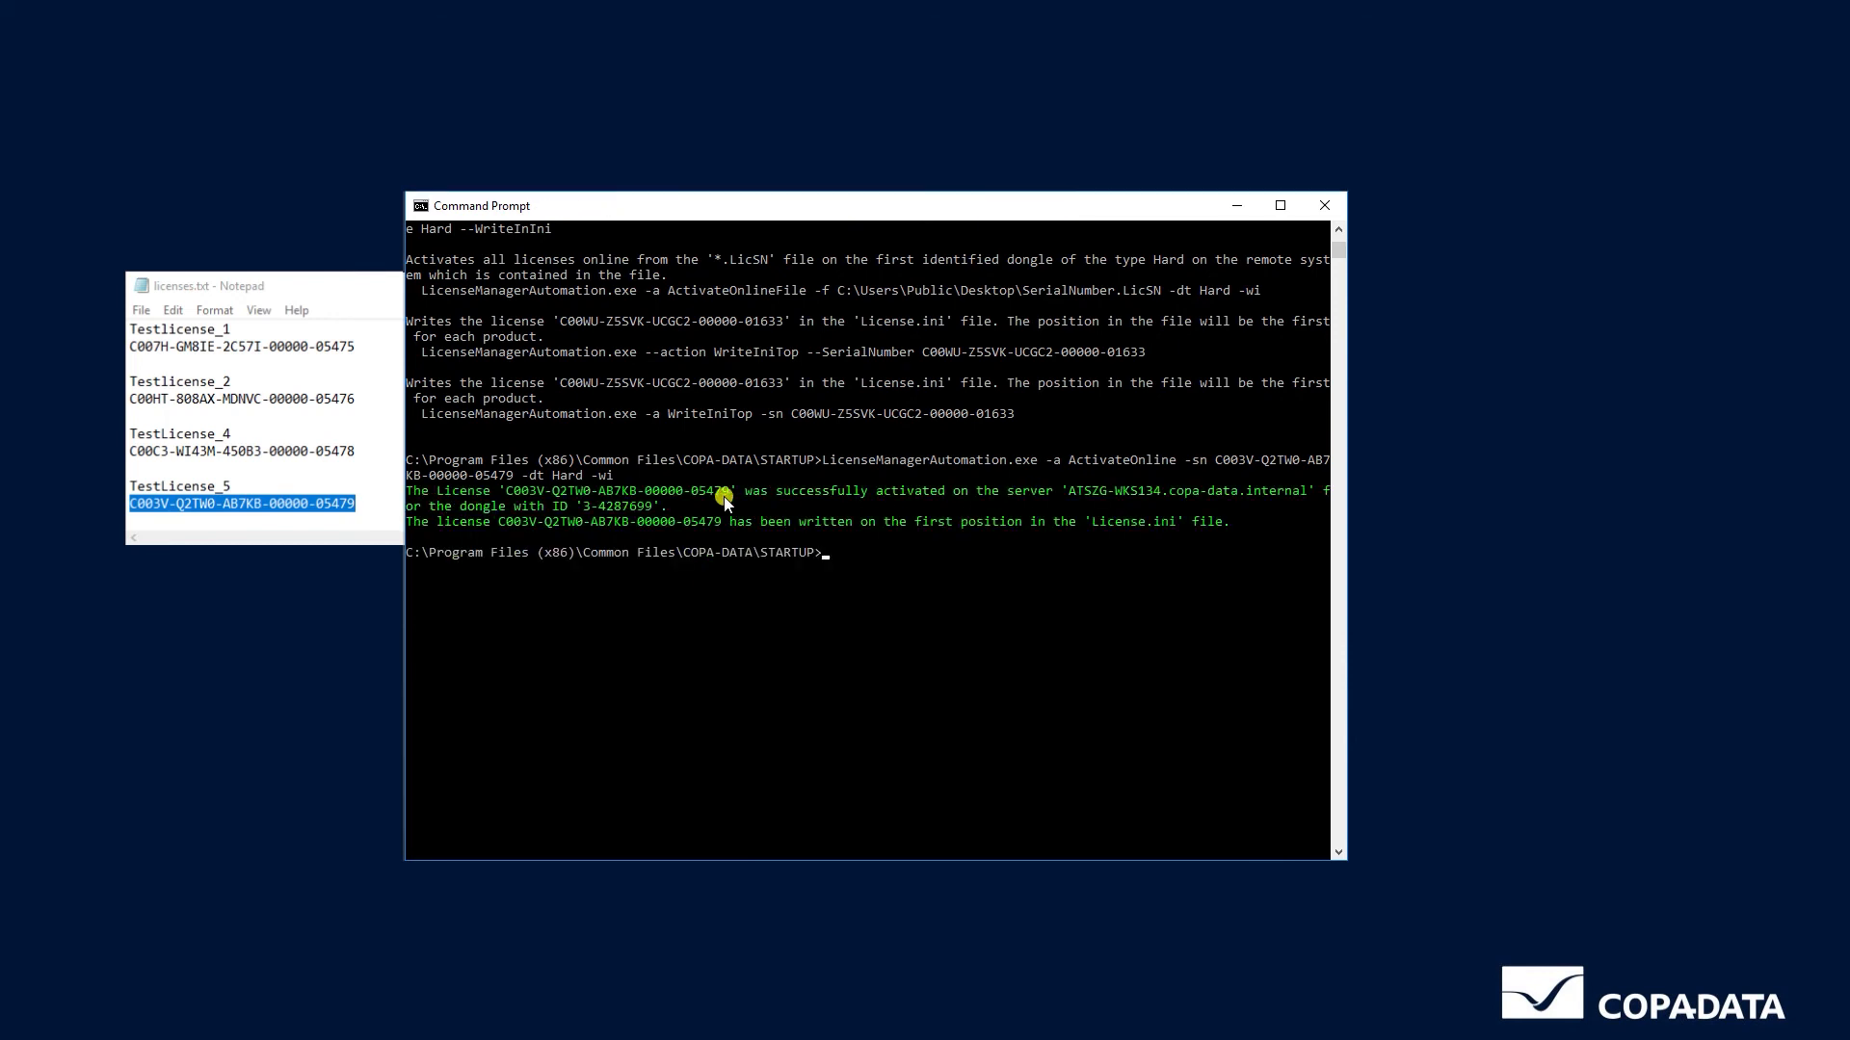
pyautogui.moveTo(1179, 497)
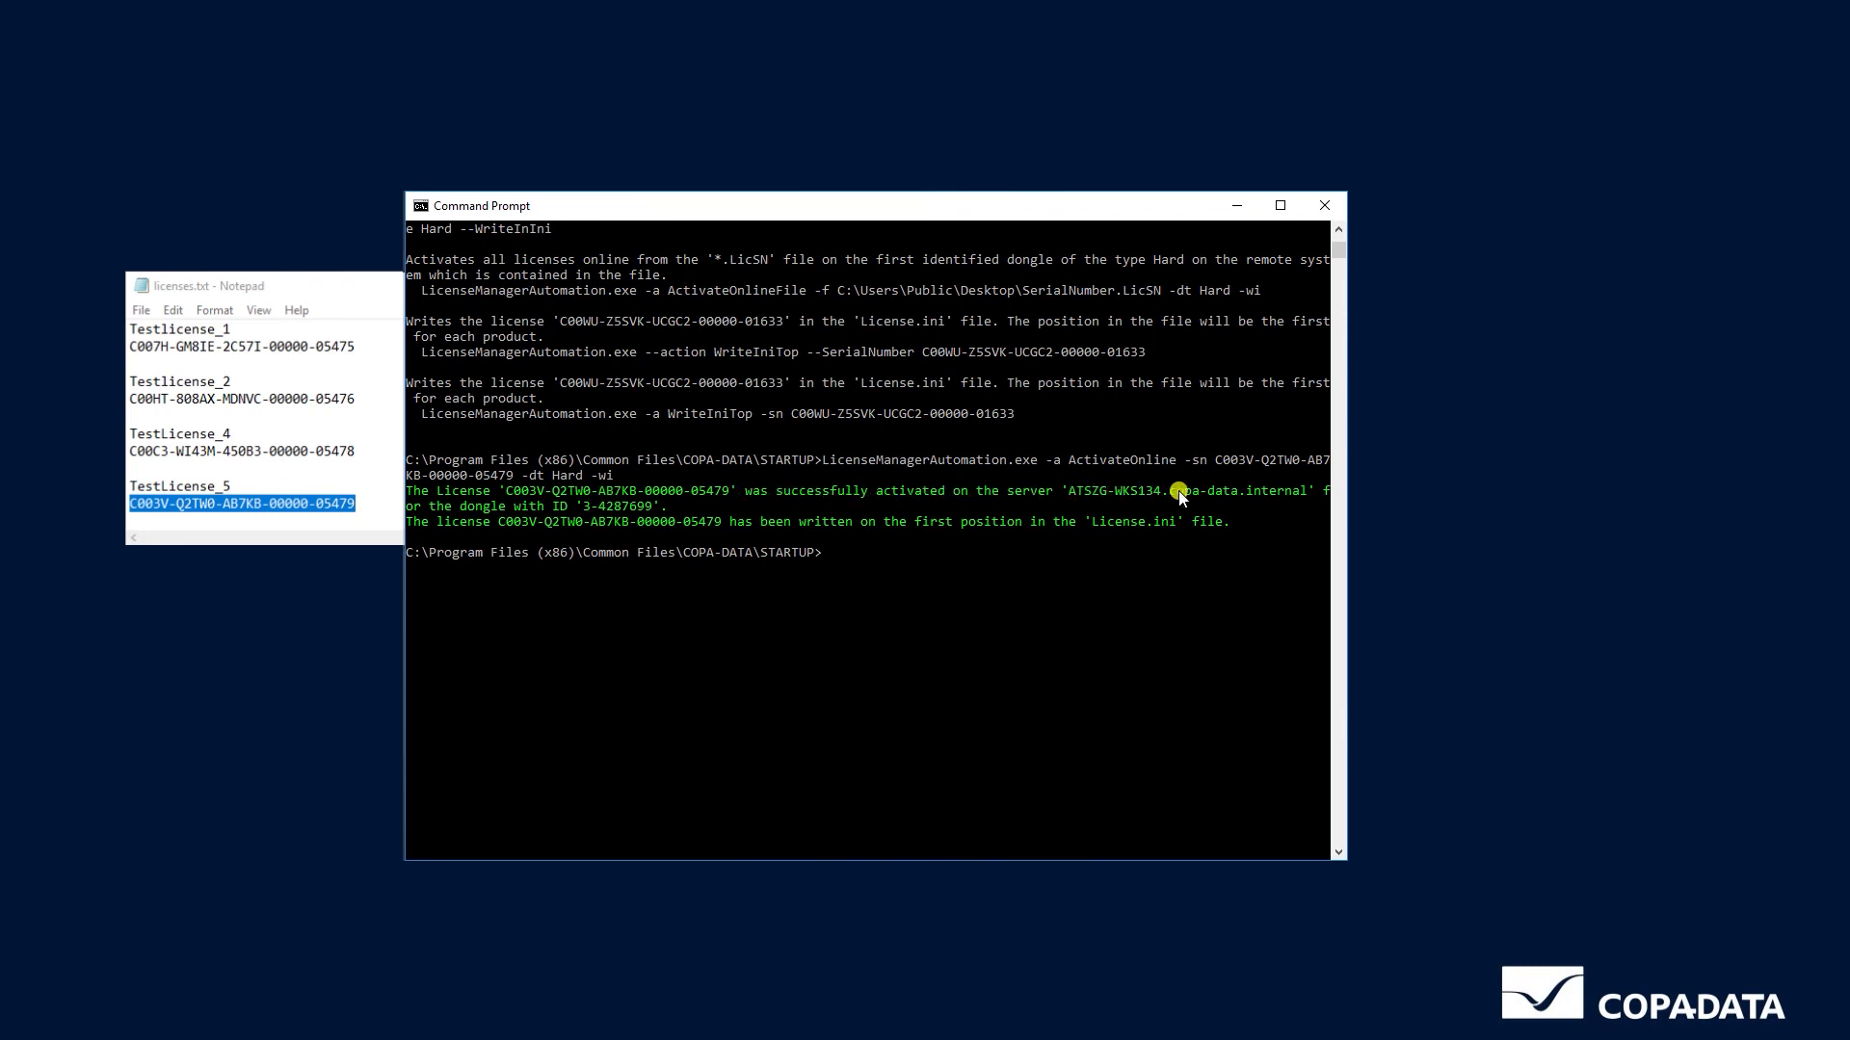
pyautogui.moveTo(464, 535)
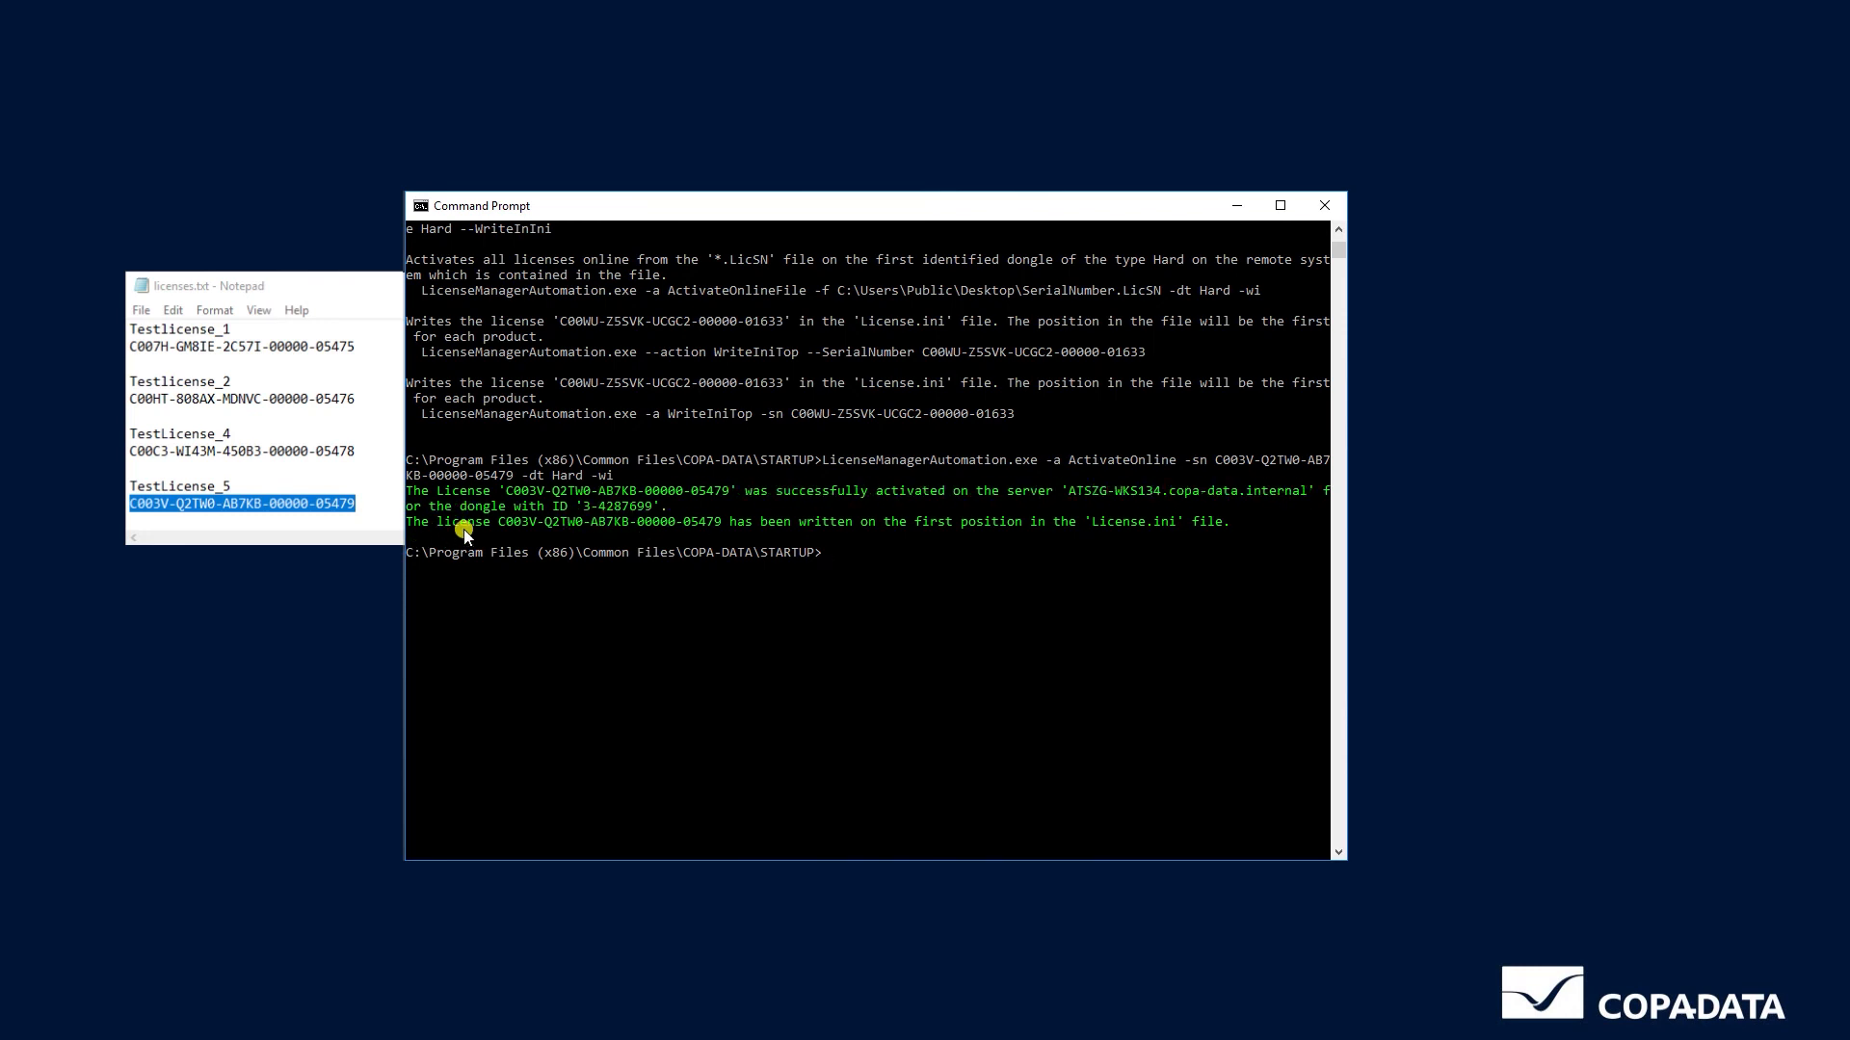
pyautogui.moveTo(950, 526)
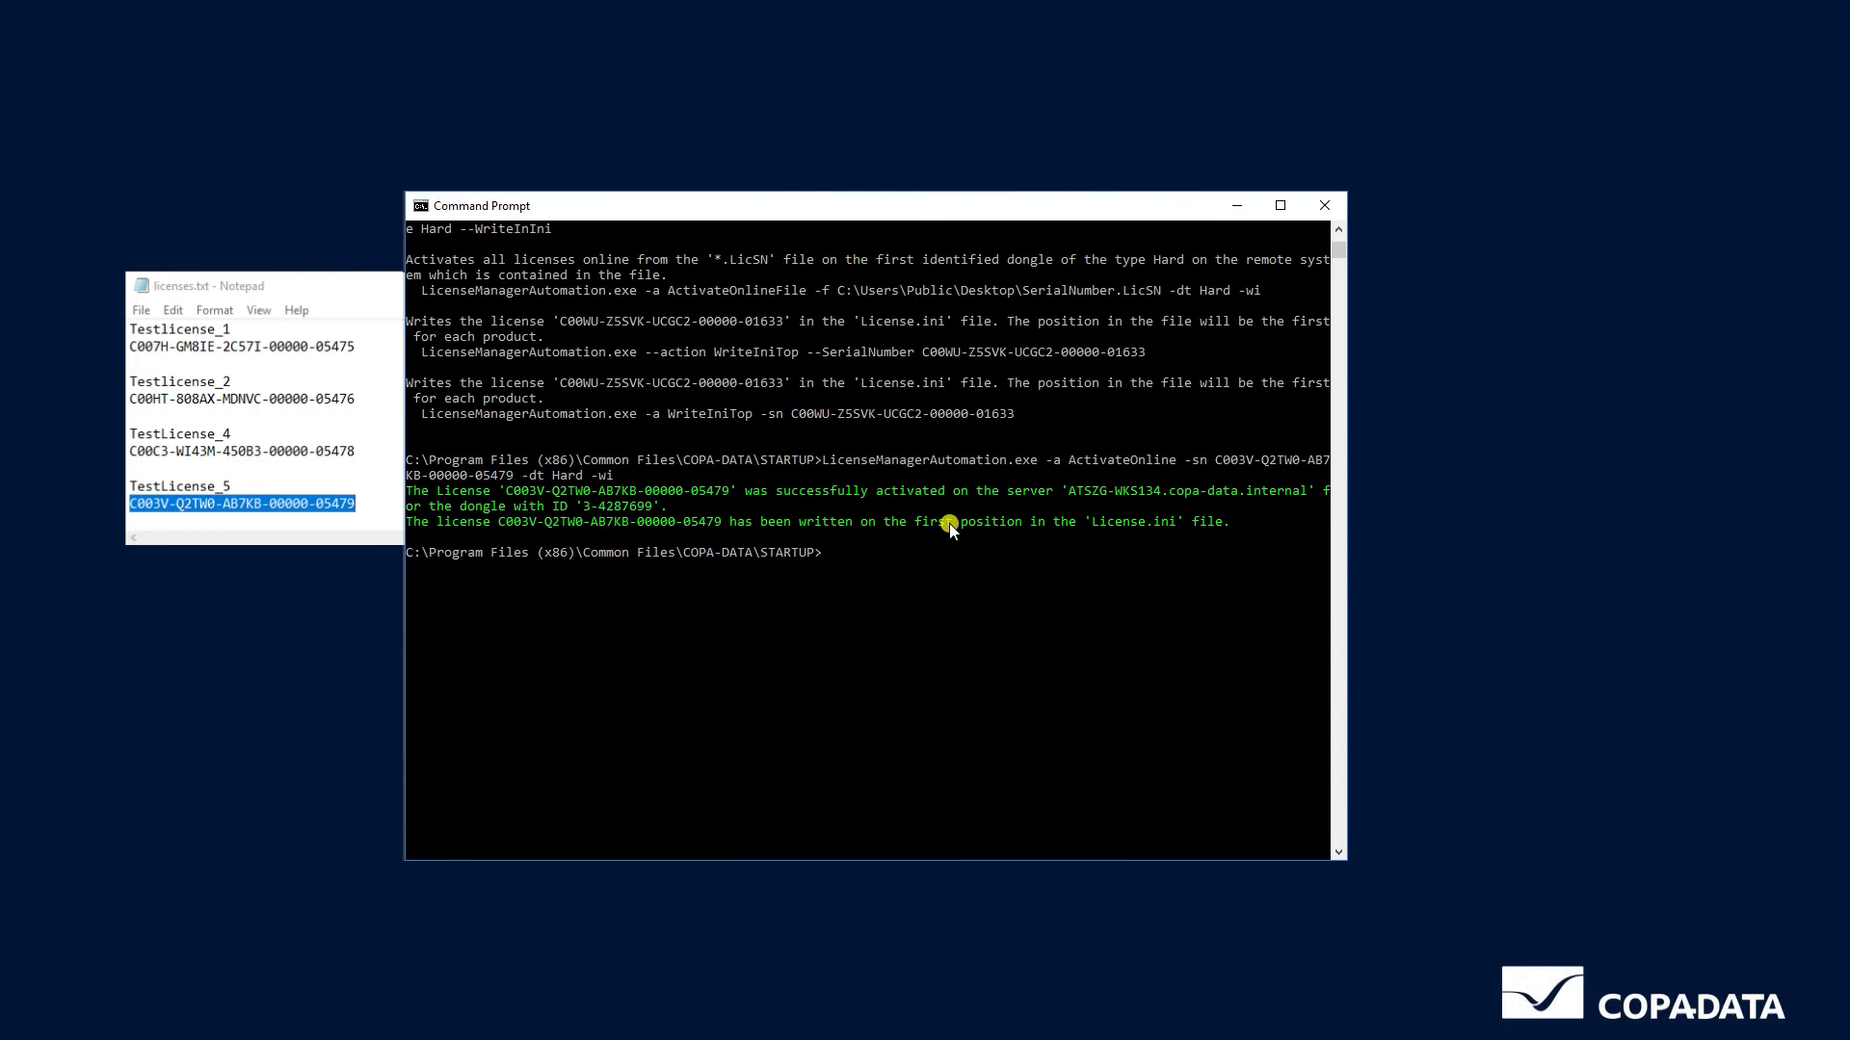